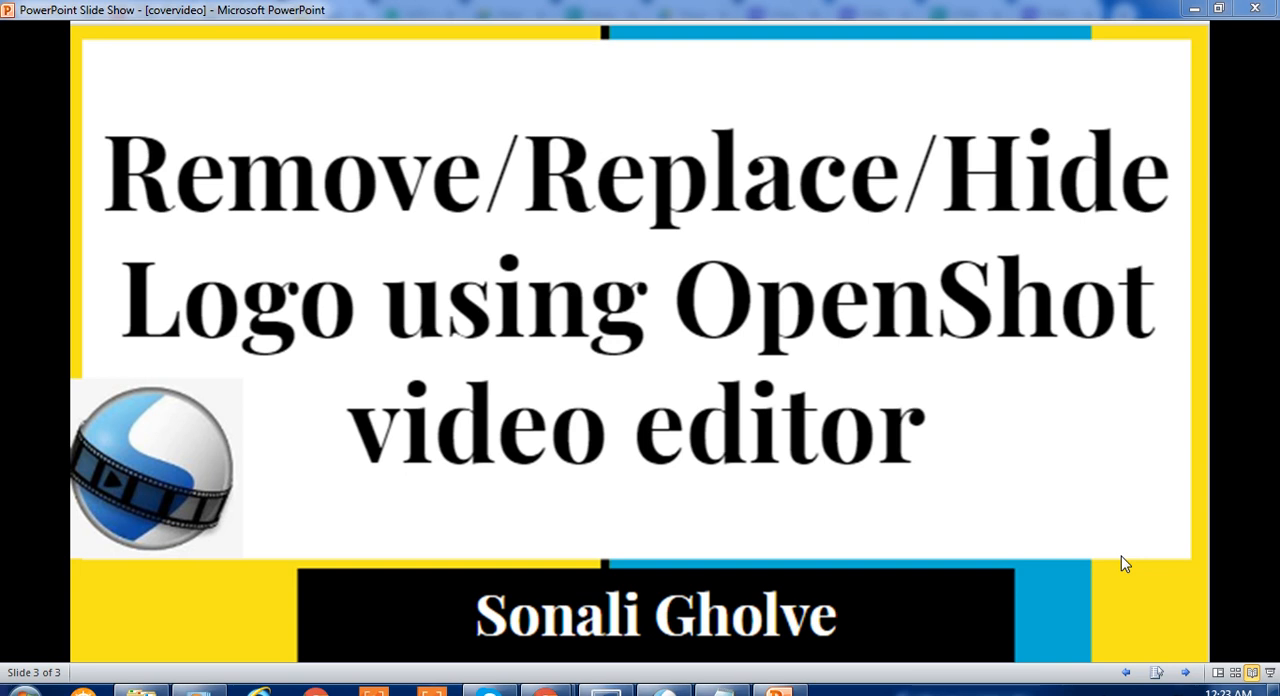
{"action": "mouse_move", "coordinate": [1094, 556]}
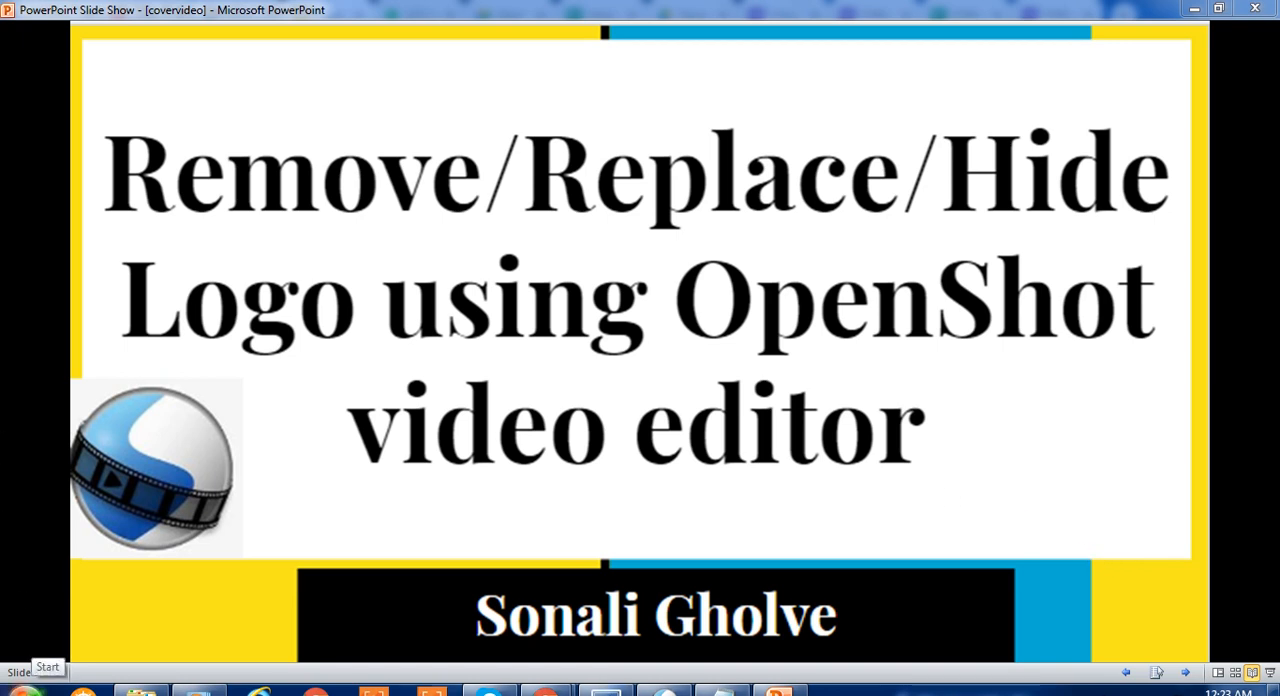
Bring up the Windows Start menu over the PowerPoint title slide.
{"action": "left_click", "coordinate": [48, 668]}
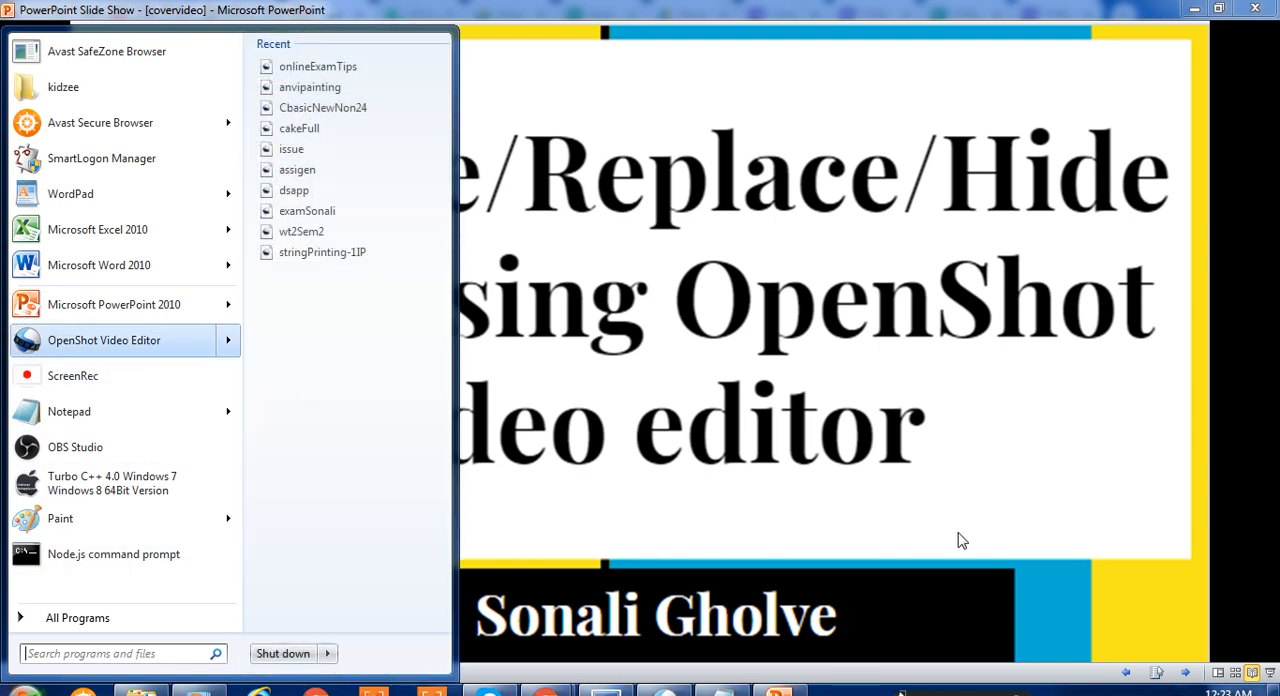
Launch OpenShot Video Editor and bring up the Project Files import options.
{"action": "left_click", "coordinate": [104, 340]}
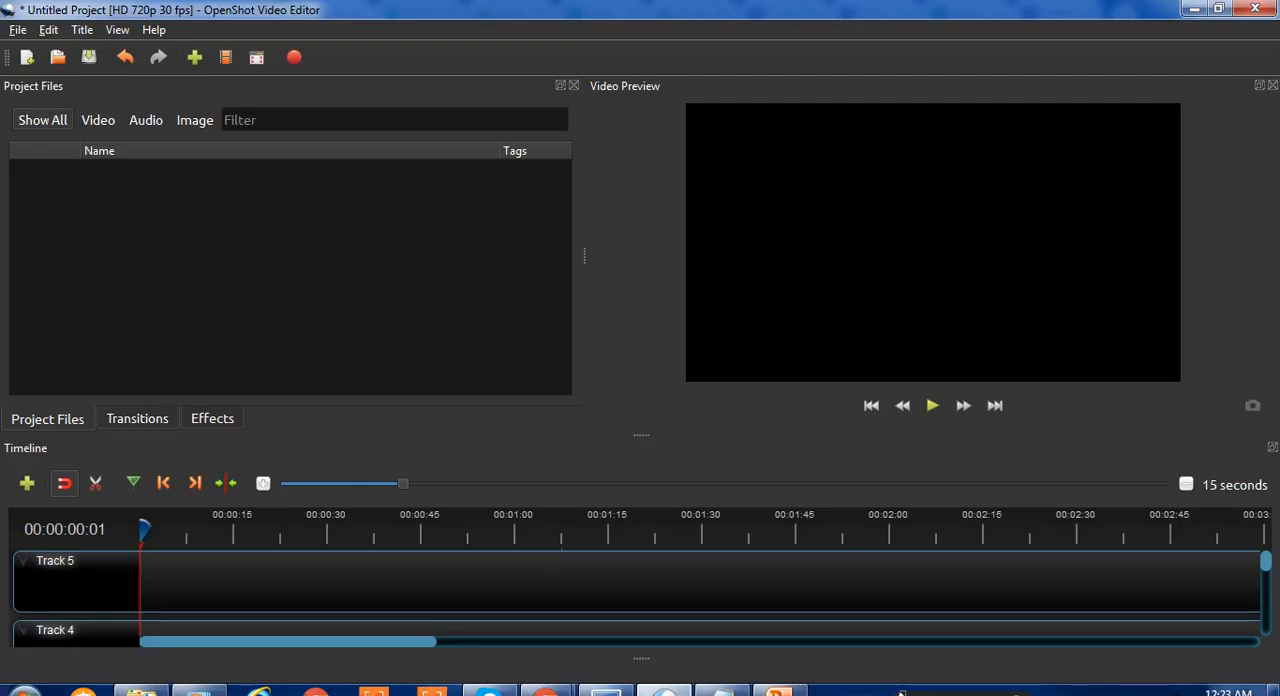
{"action": "mouse_move", "coordinate": [964, 366]}
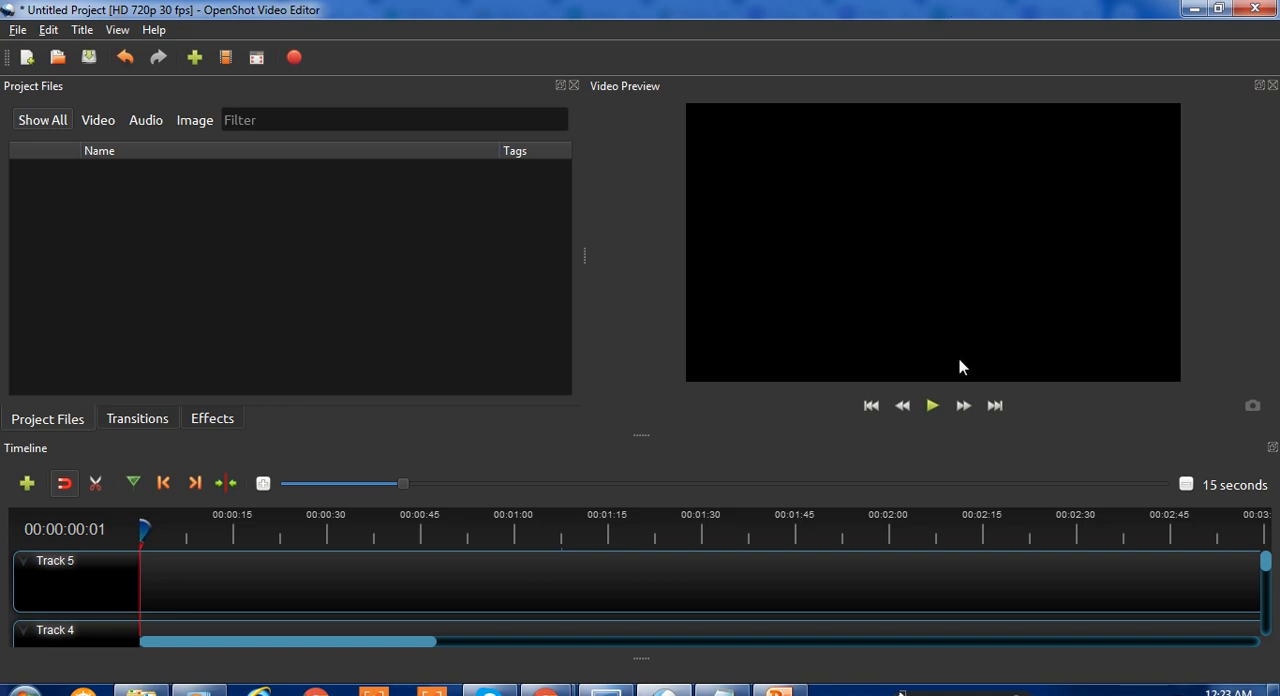
{"action": "mouse_move", "coordinate": [308, 264]}
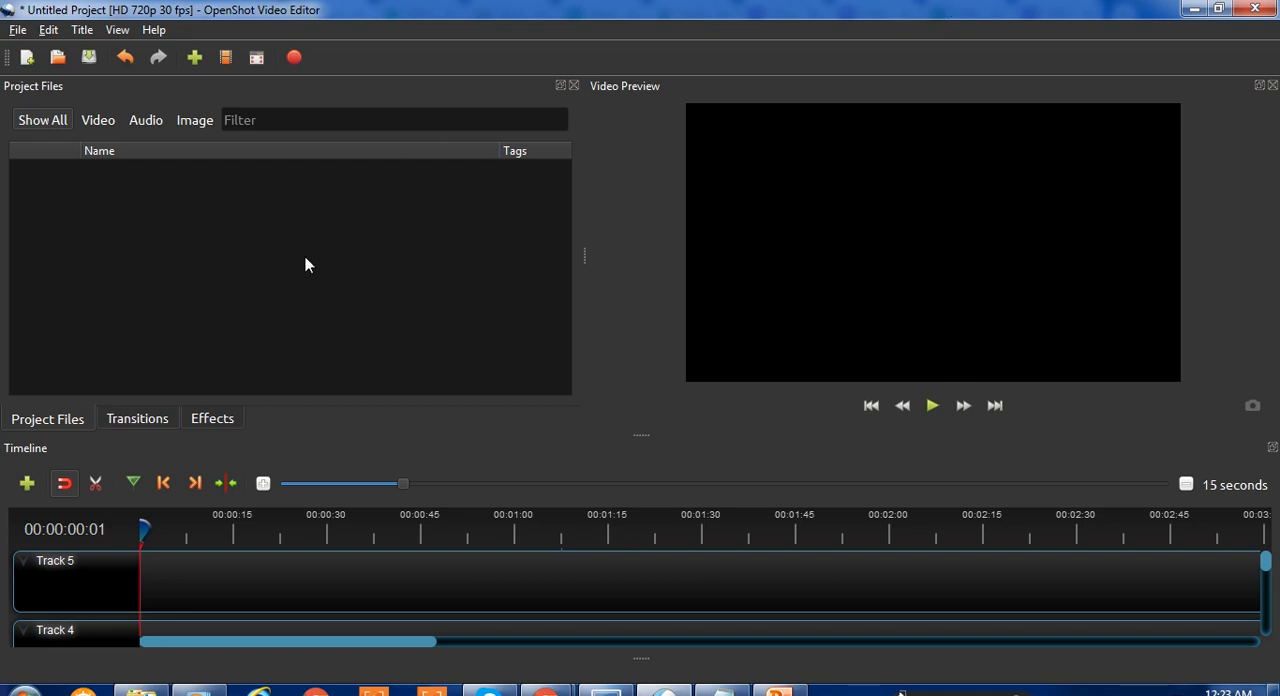
{"action": "mouse_move", "coordinate": [184, 214]}
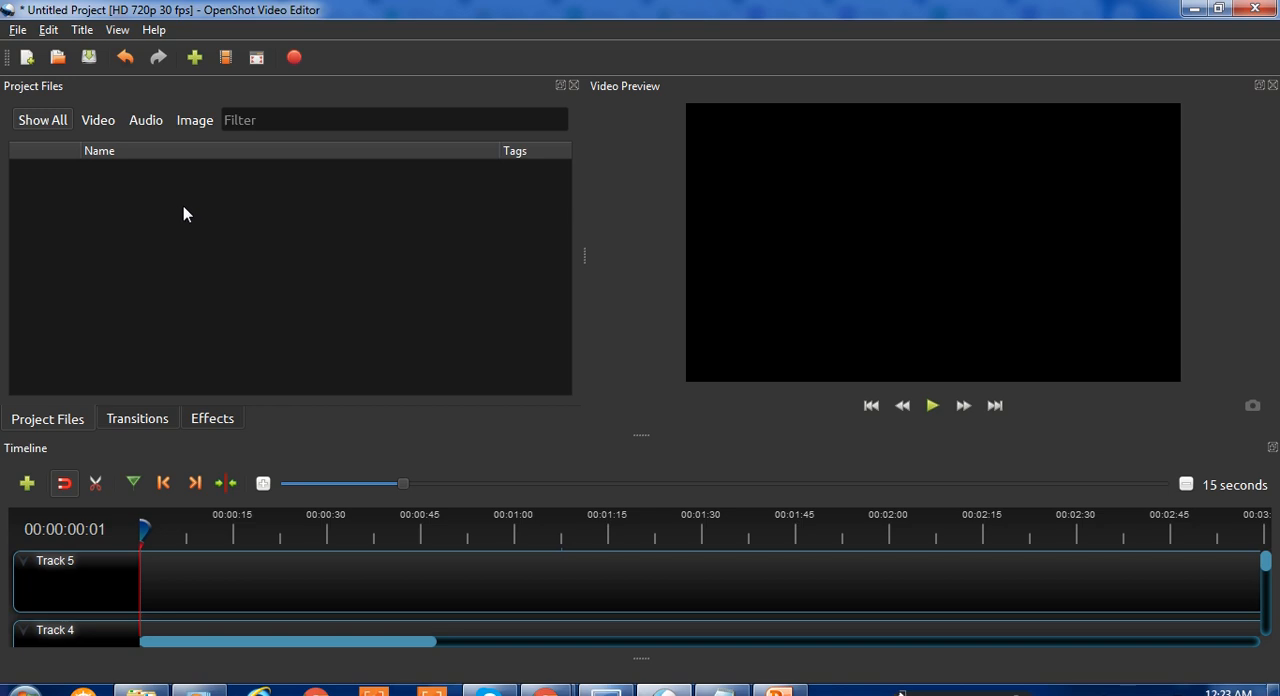
{"action": "mouse_move", "coordinate": [194, 56]}
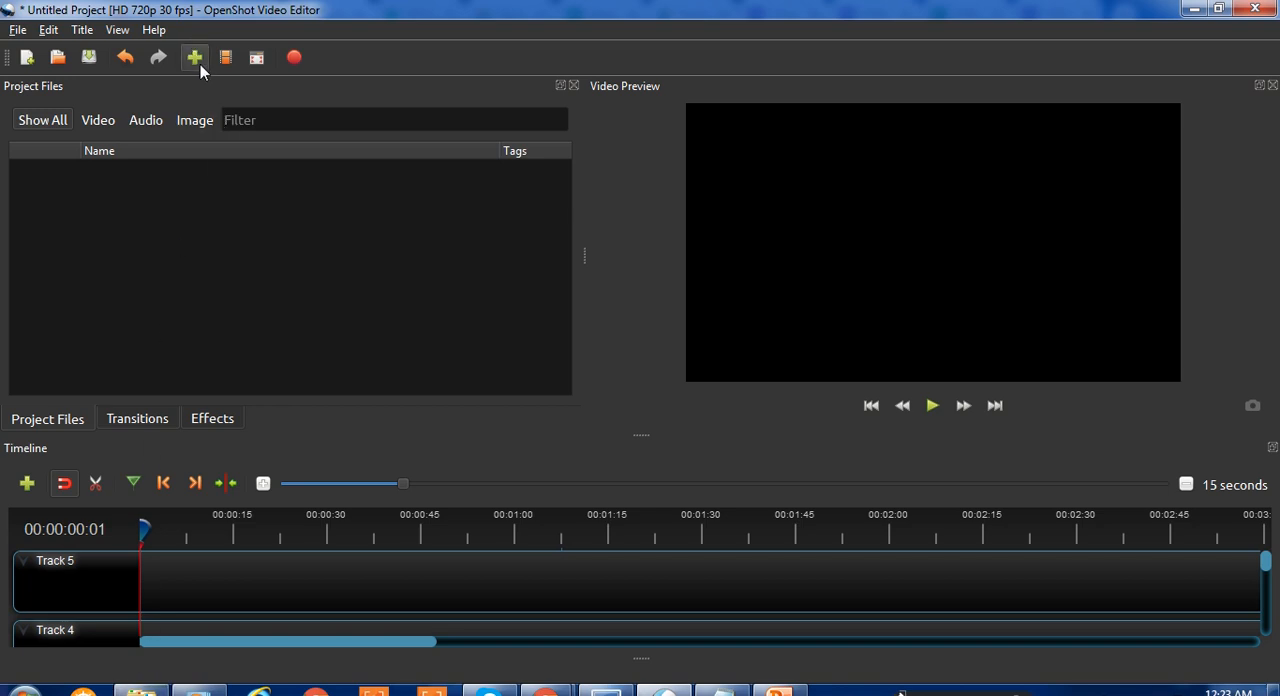
{"action": "mouse_move", "coordinate": [194, 56]}
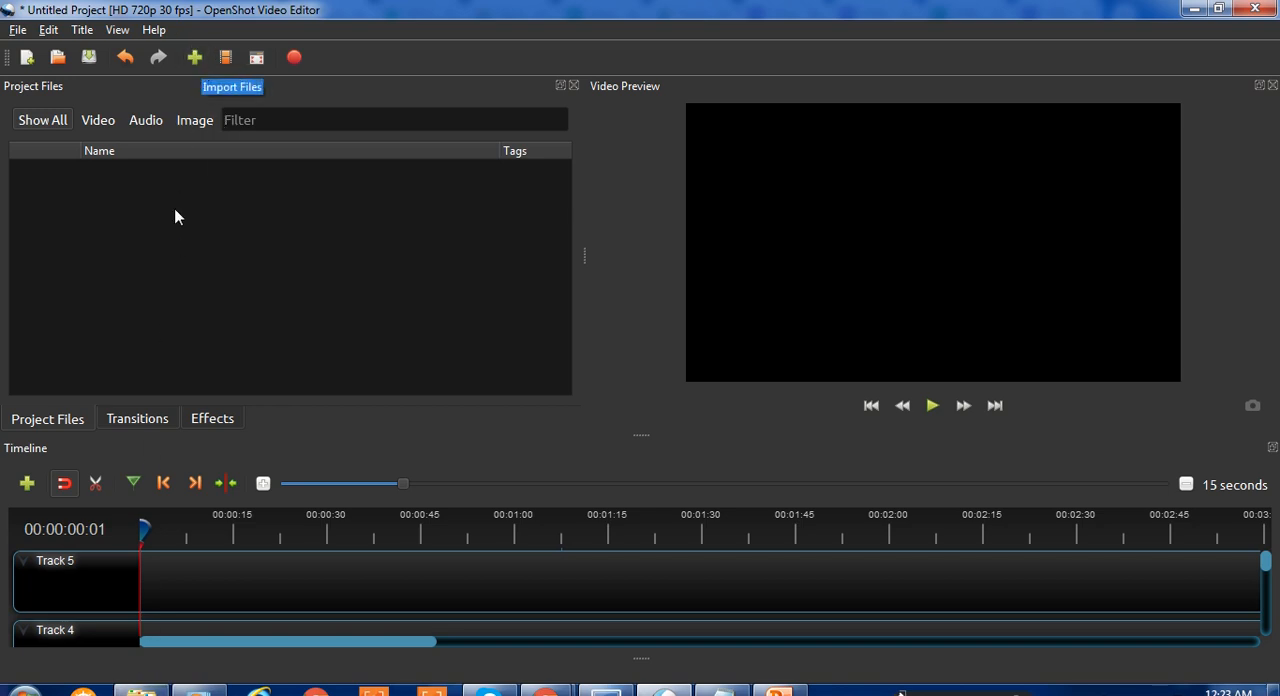
{"action": "right_click", "coordinate": [178, 216]}
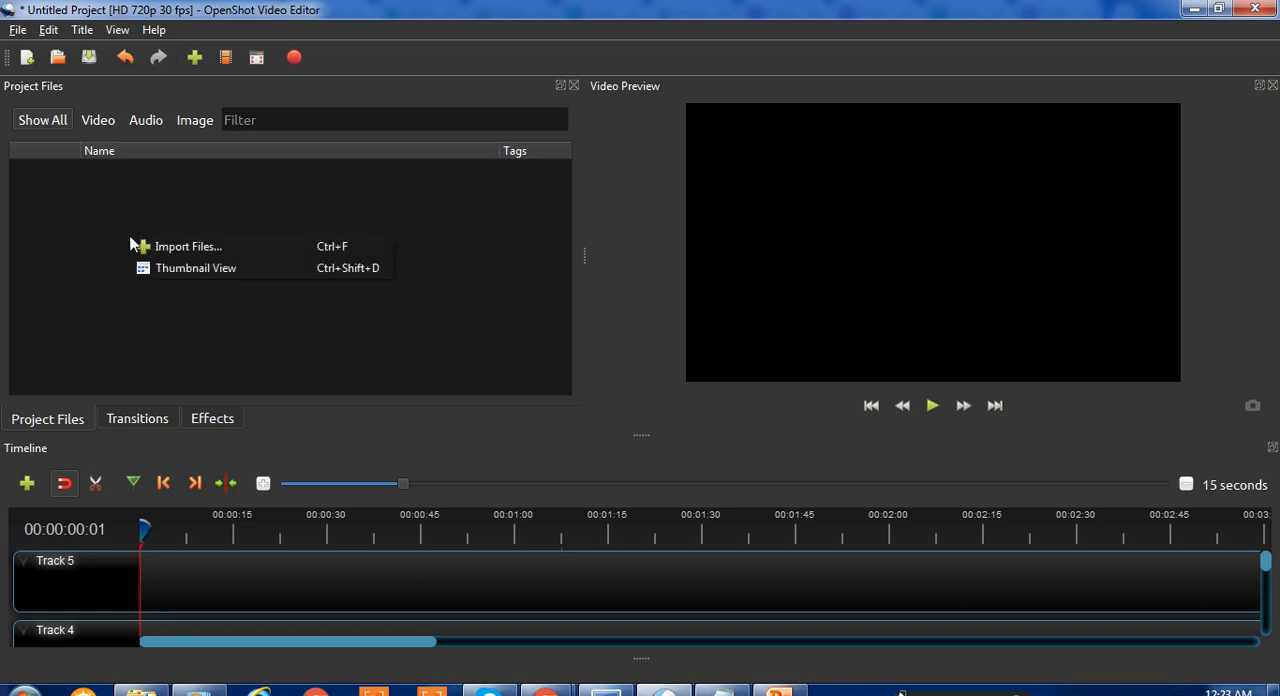
{"action": "mouse_move", "coordinate": [96, 192]}
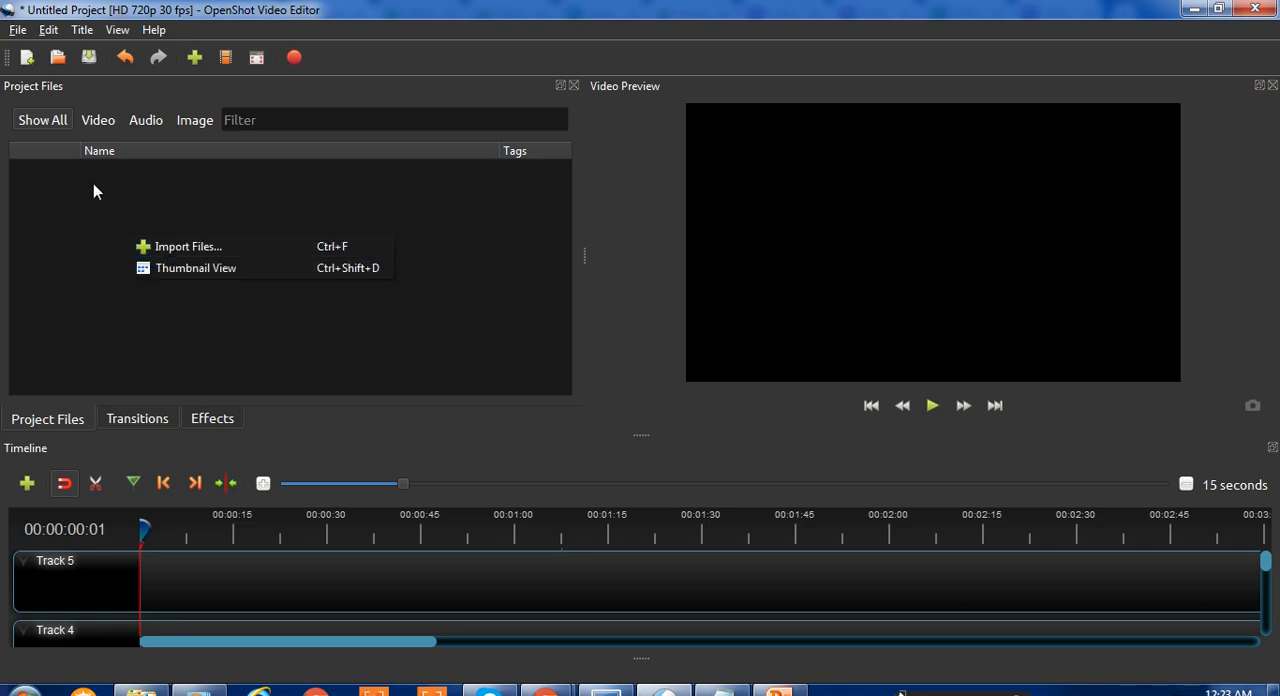
{"action": "mouse_move", "coordinate": [170, 248]}
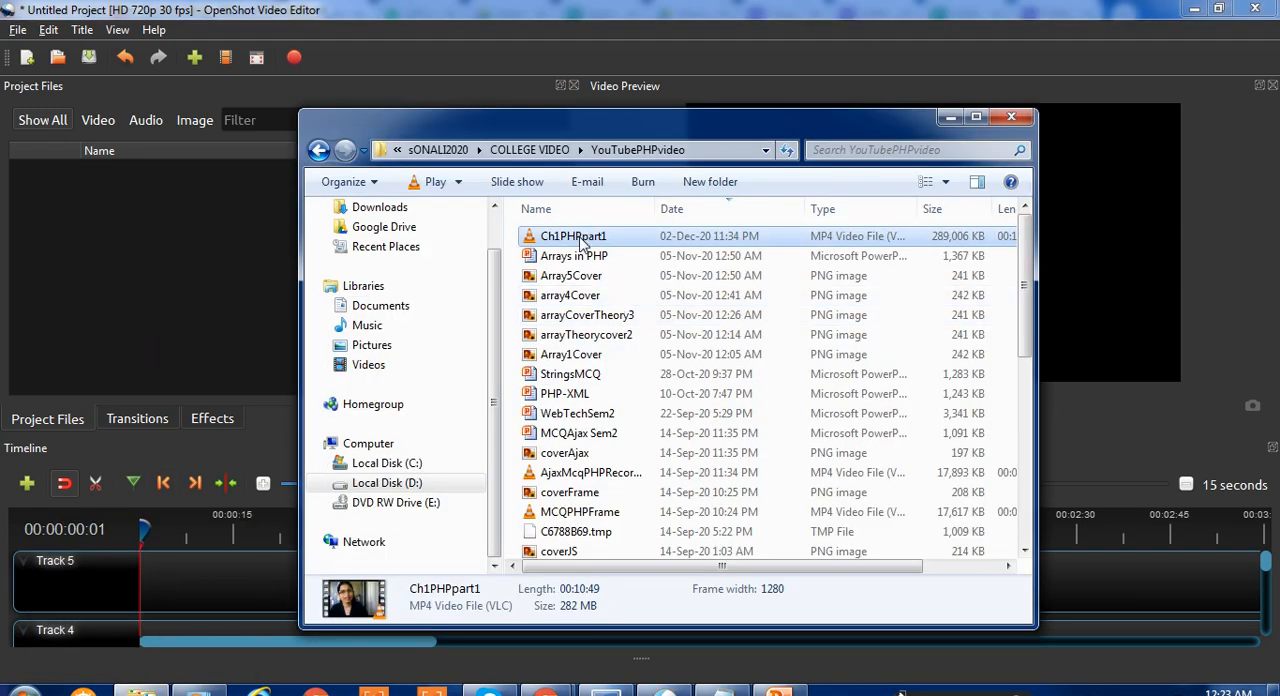
Import Ch1PHPpart1.mp4 into Project Files and select it.
{"action": "left_click_drag", "start_coordinate": [572, 236], "coordinate": [78, 216]}
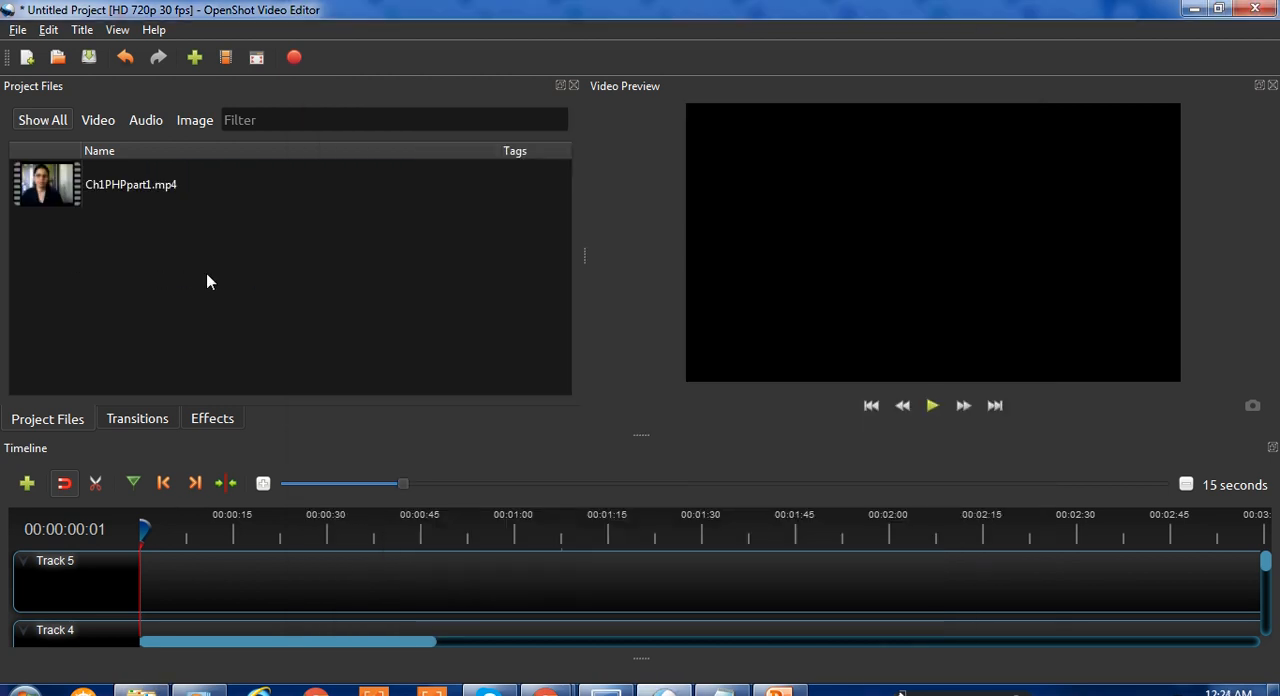
{"action": "mouse_move", "coordinate": [170, 200]}
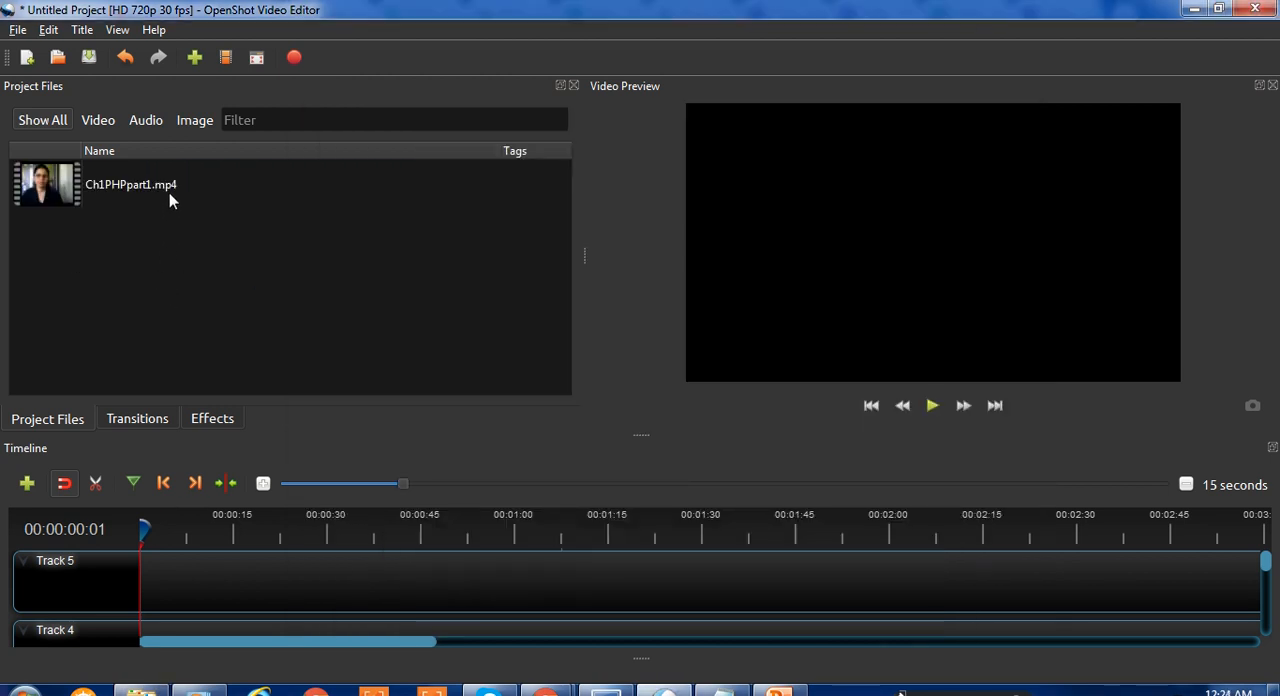
{"action": "mouse_move", "coordinate": [100, 318]}
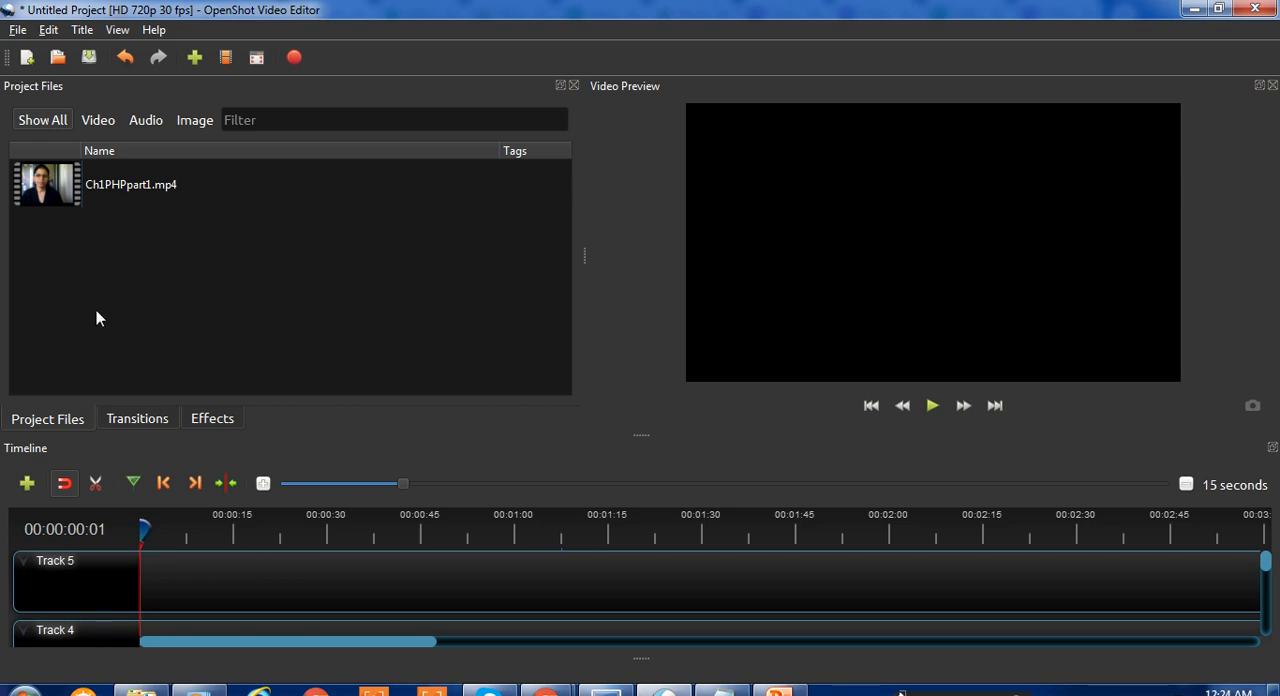
{"action": "mouse_move", "coordinate": [408, 630]}
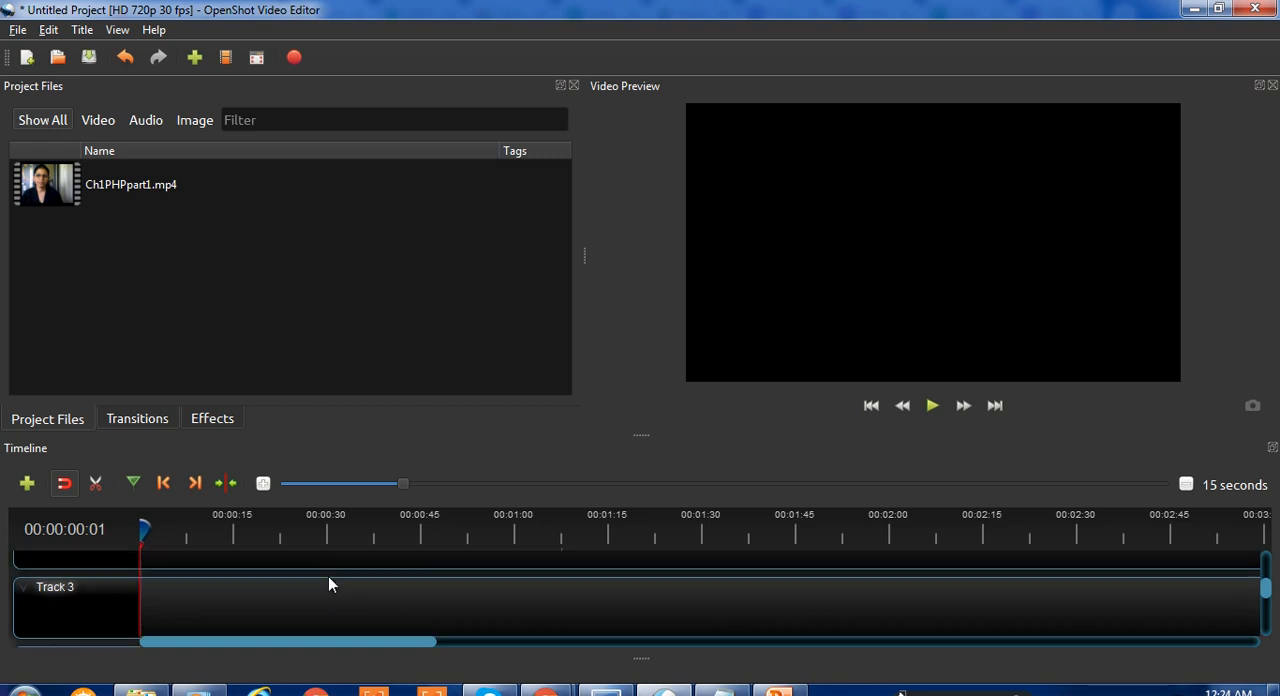
{"action": "left_click", "coordinate": [28, 484]}
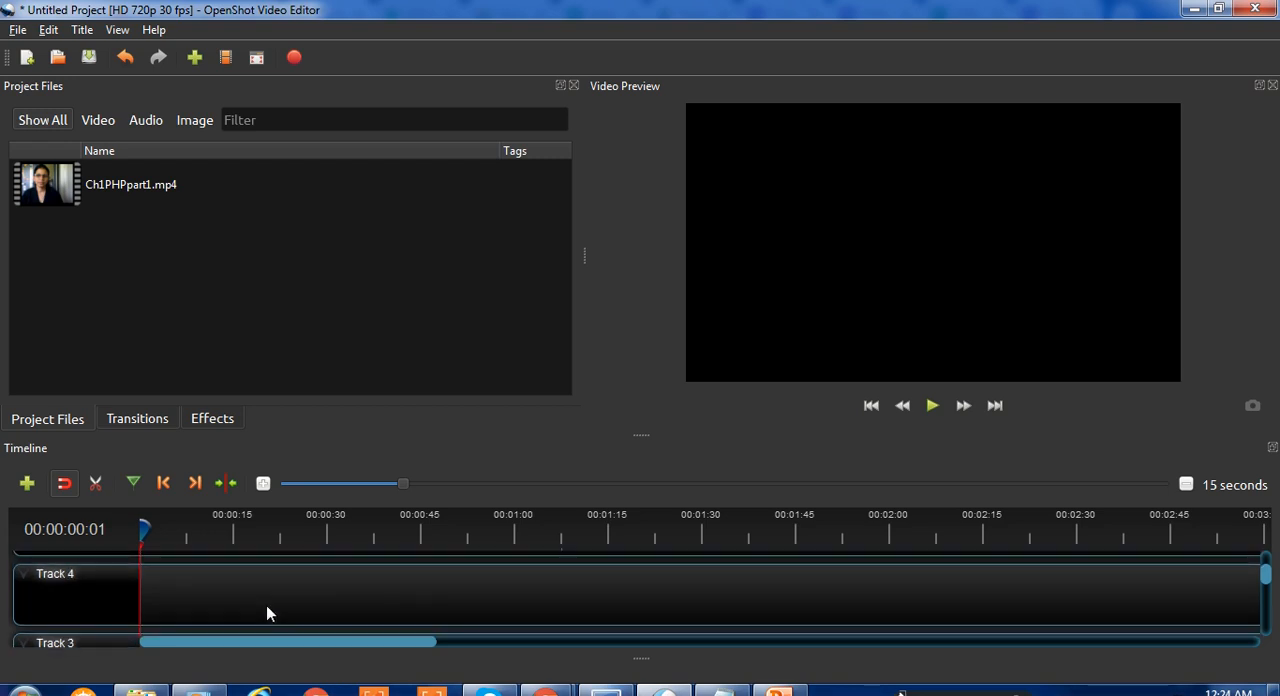
{"action": "mouse_move", "coordinate": [80, 194]}
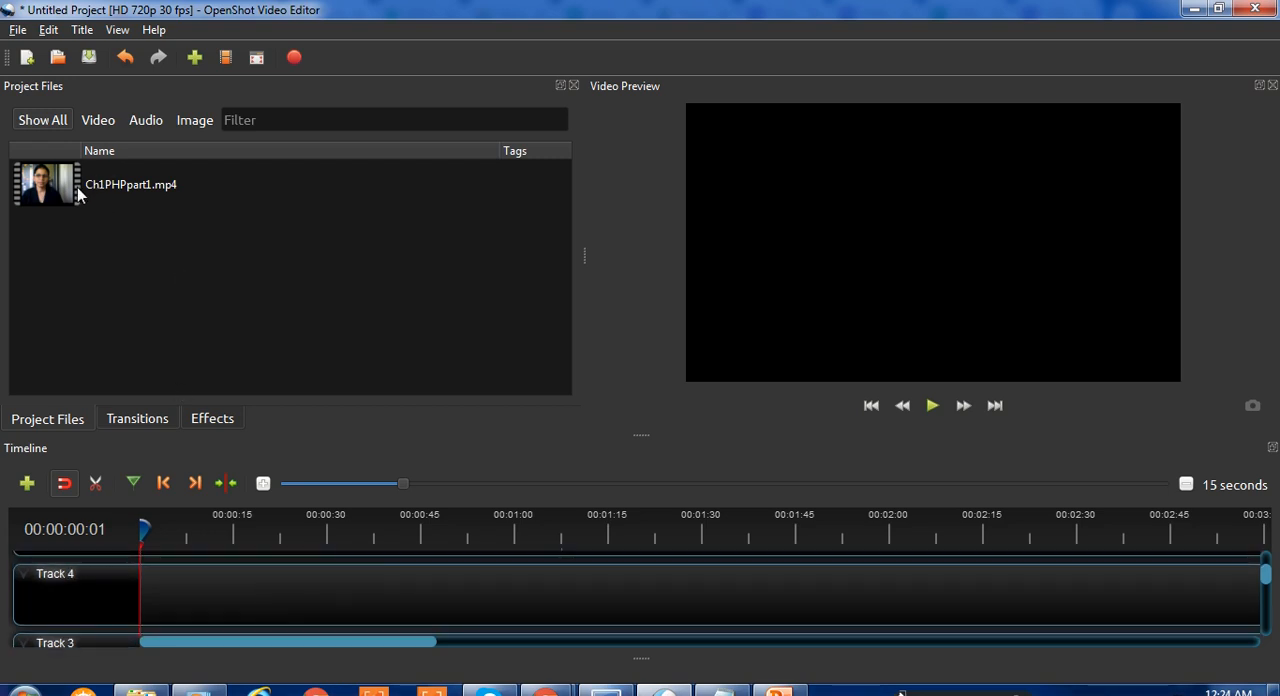
{"action": "left_click", "coordinate": [130, 184]}
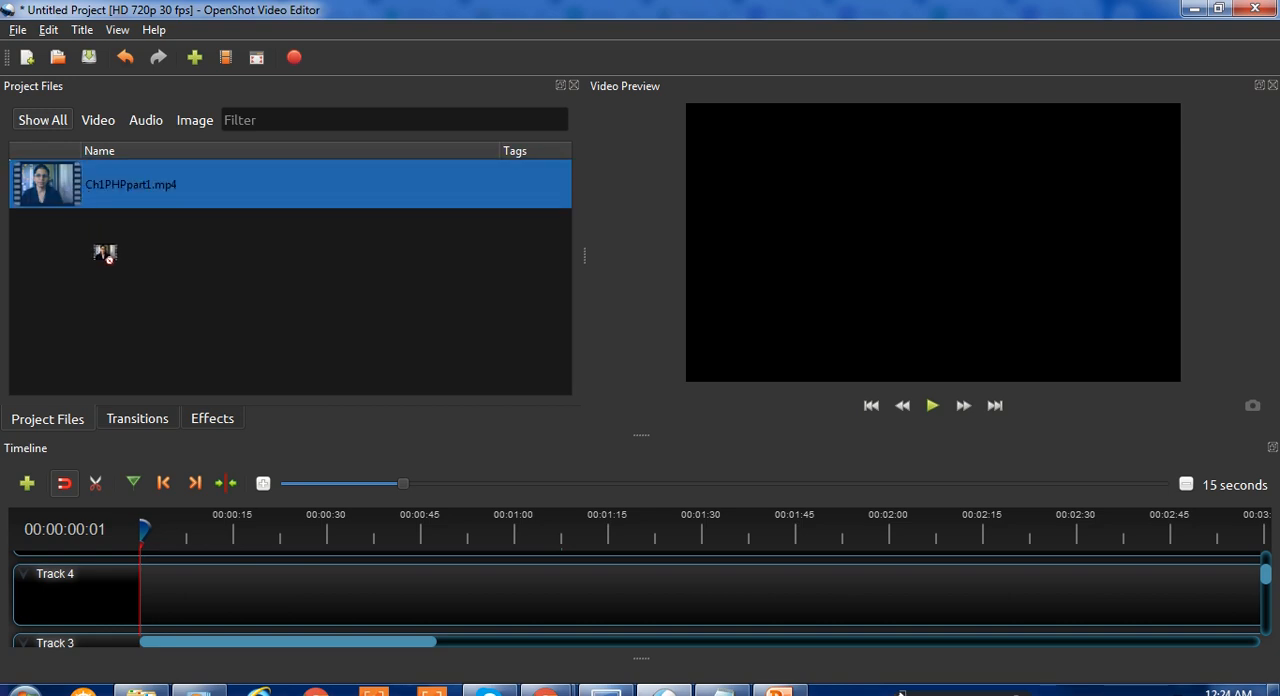
Place Ch1PHPpart1.mp4 on Track 4 and move the playhead to about 28 seconds.
{"action": "left_click_drag", "start_coordinate": [104, 254], "coordinate": [210, 596]}
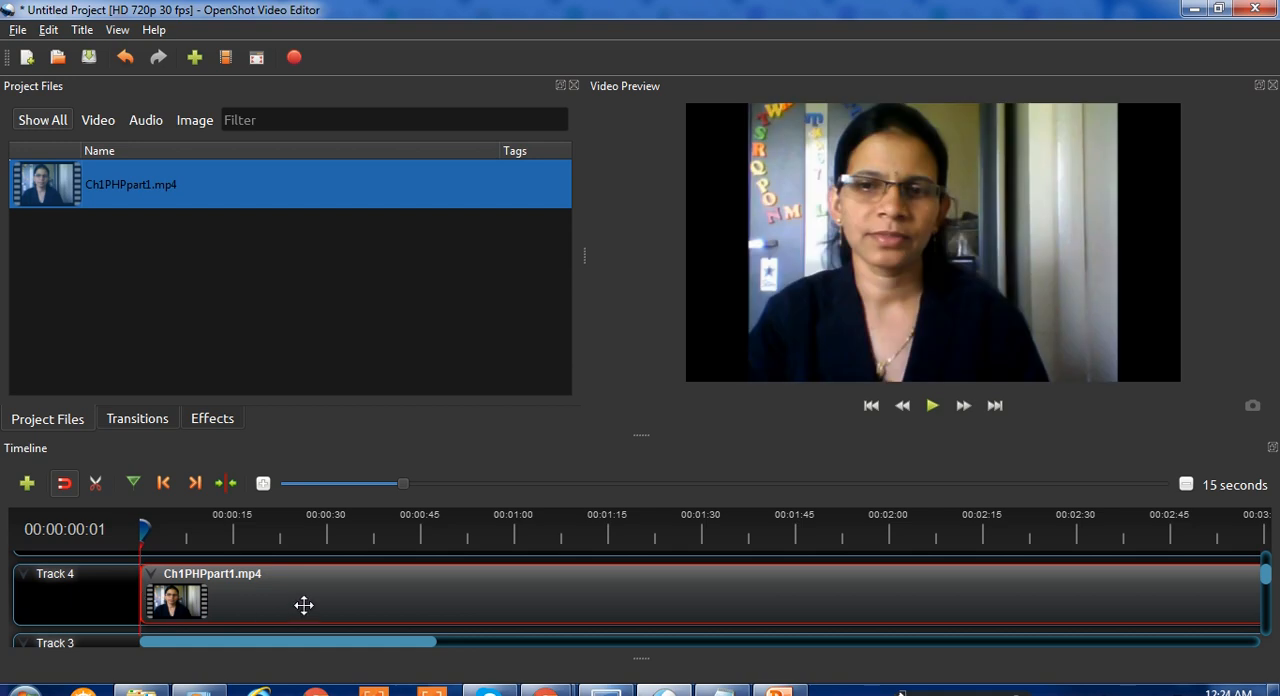
{"action": "mouse_move", "coordinate": [70, 608]}
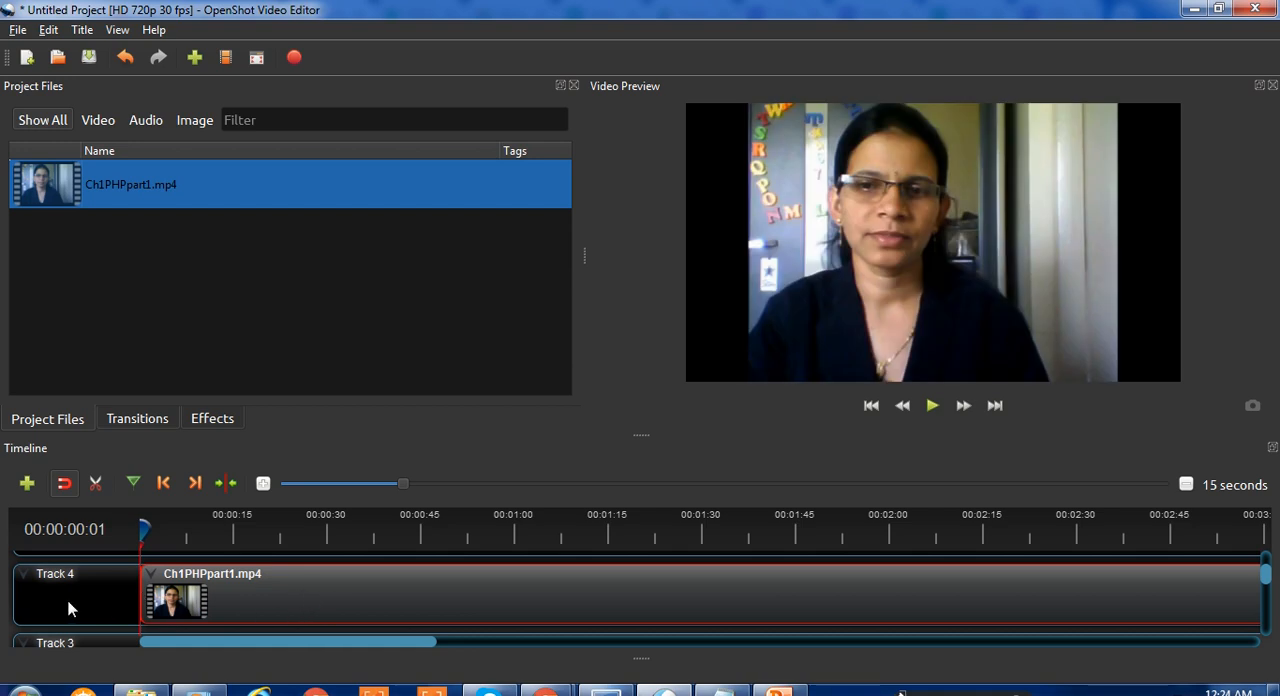
{"action": "mouse_move", "coordinate": [304, 608]}
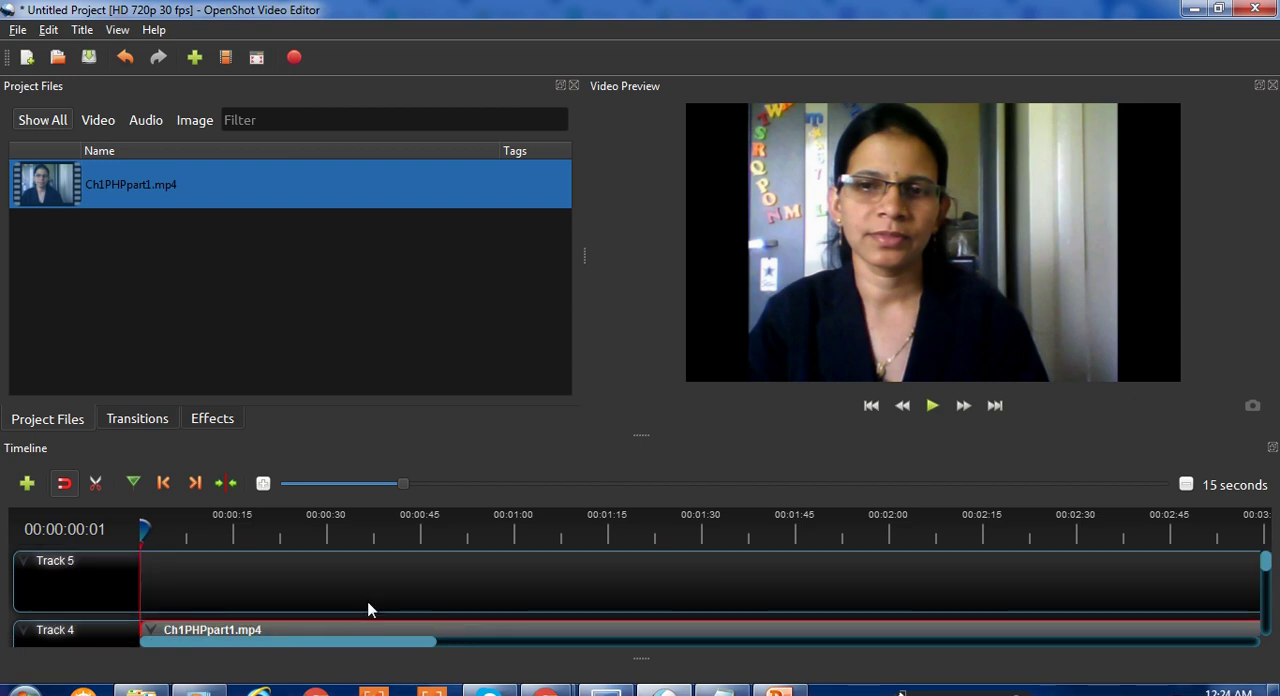
{"action": "mouse_move", "coordinate": [90, 638]}
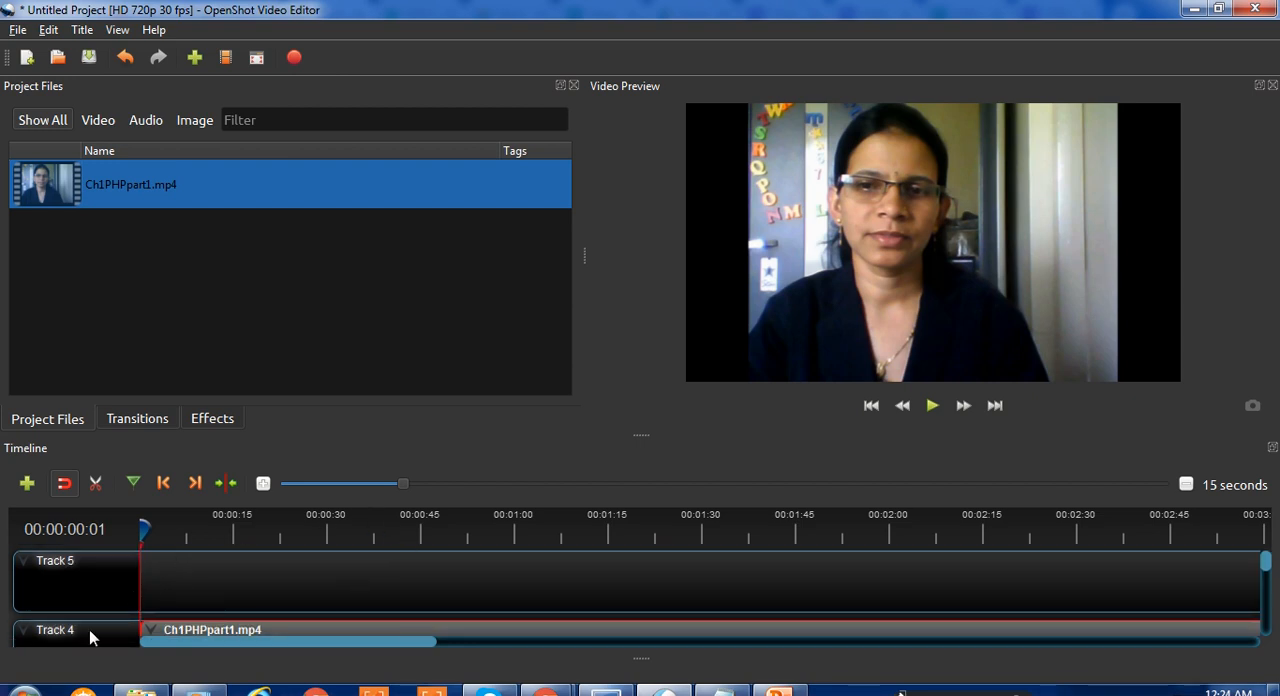
{"action": "mouse_move", "coordinate": [176, 628]}
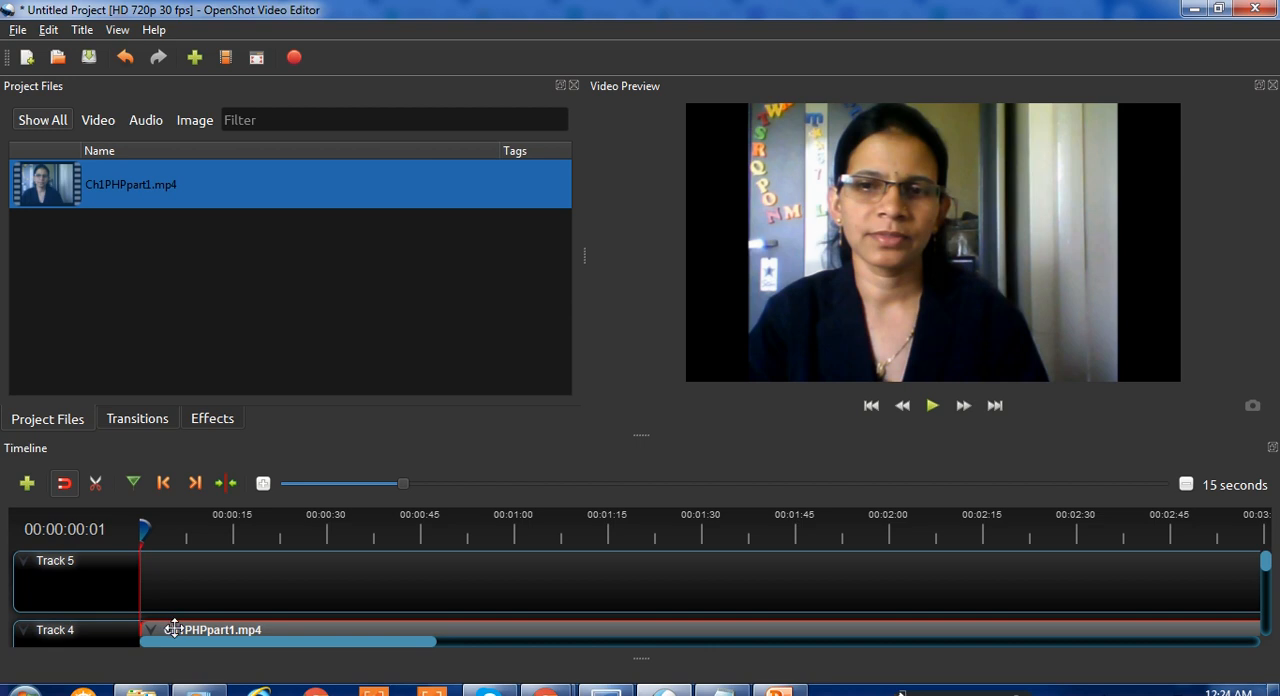
{"action": "mouse_move", "coordinate": [220, 604]}
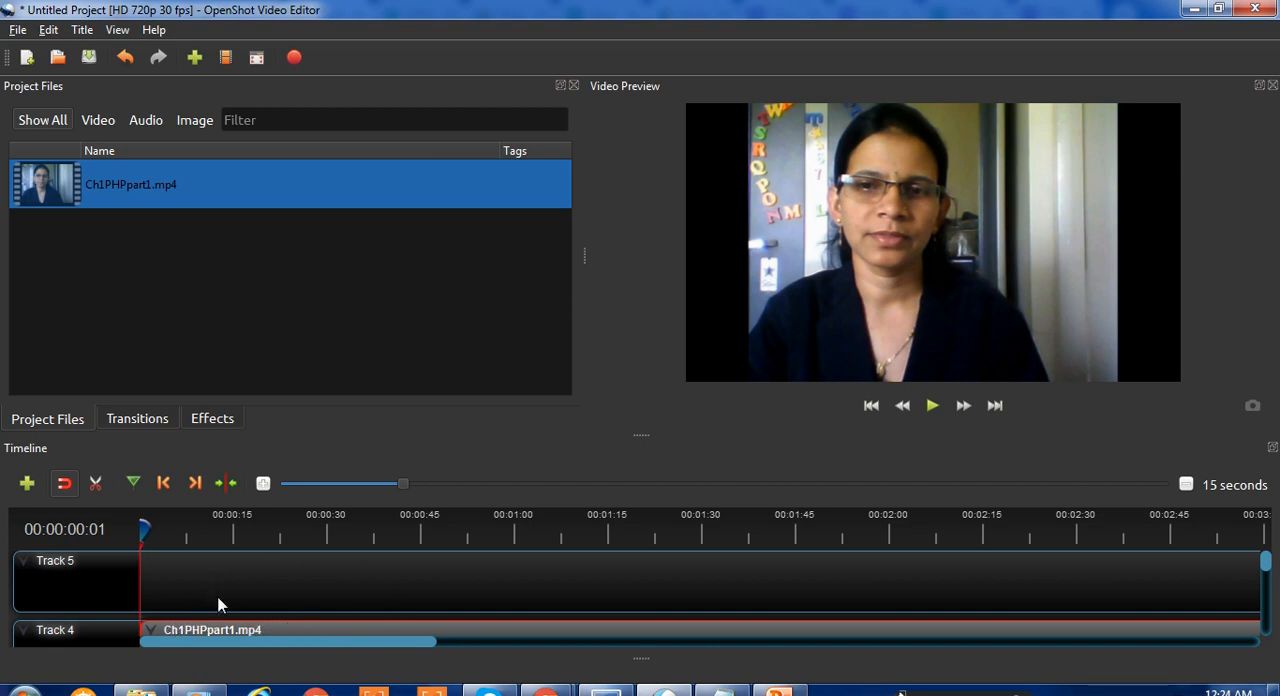
{"action": "left_click", "coordinate": [248, 254]}
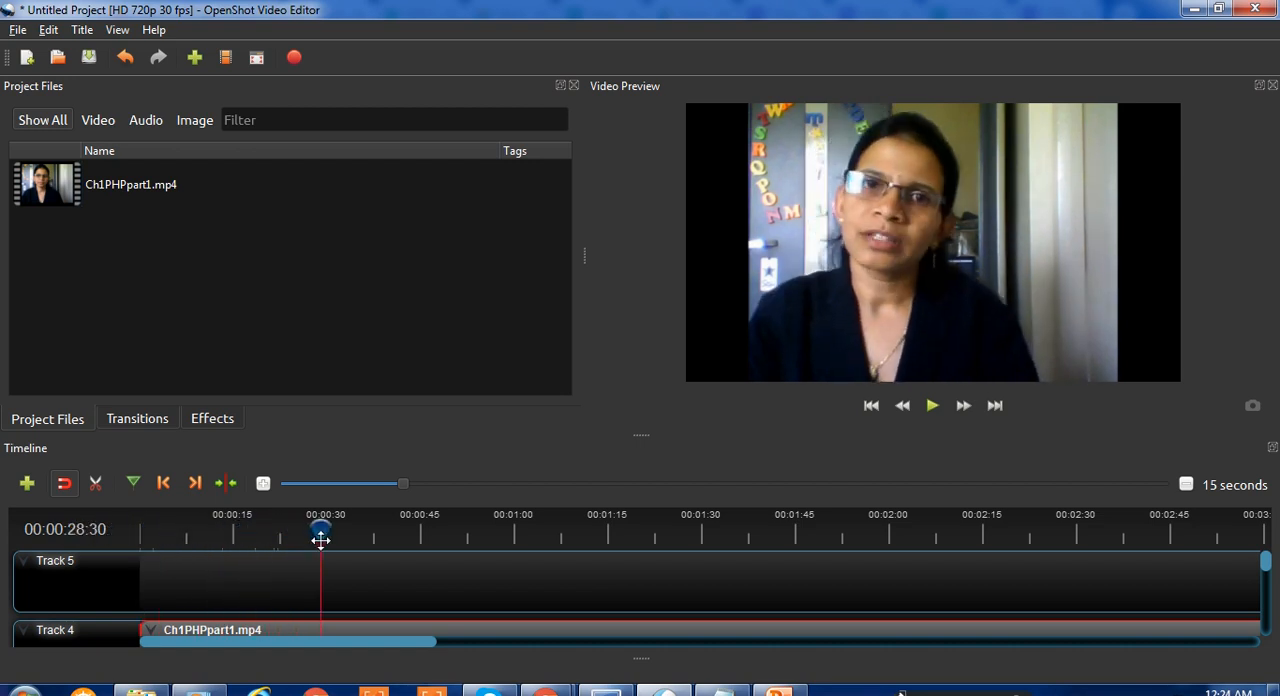
{"action": "left_click_drag", "start_coordinate": [320, 530], "coordinate": [382, 530]}
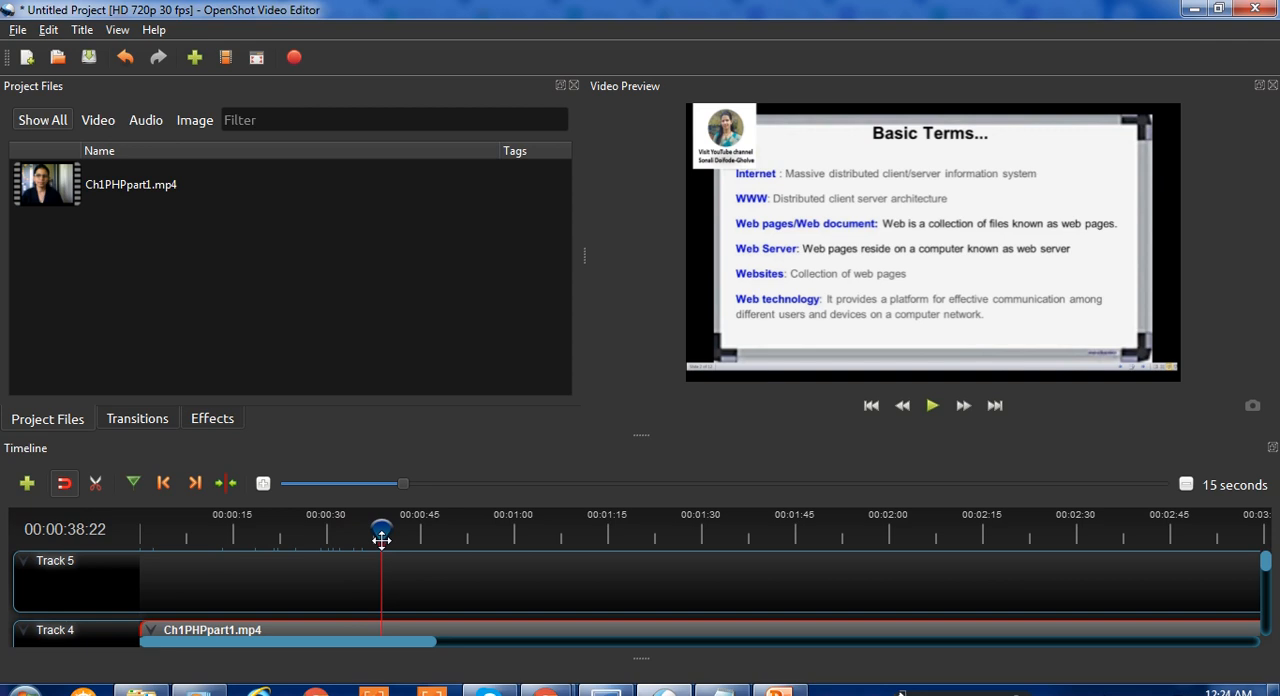
{"action": "left_click_drag", "start_coordinate": [380, 530], "coordinate": [360, 530]}
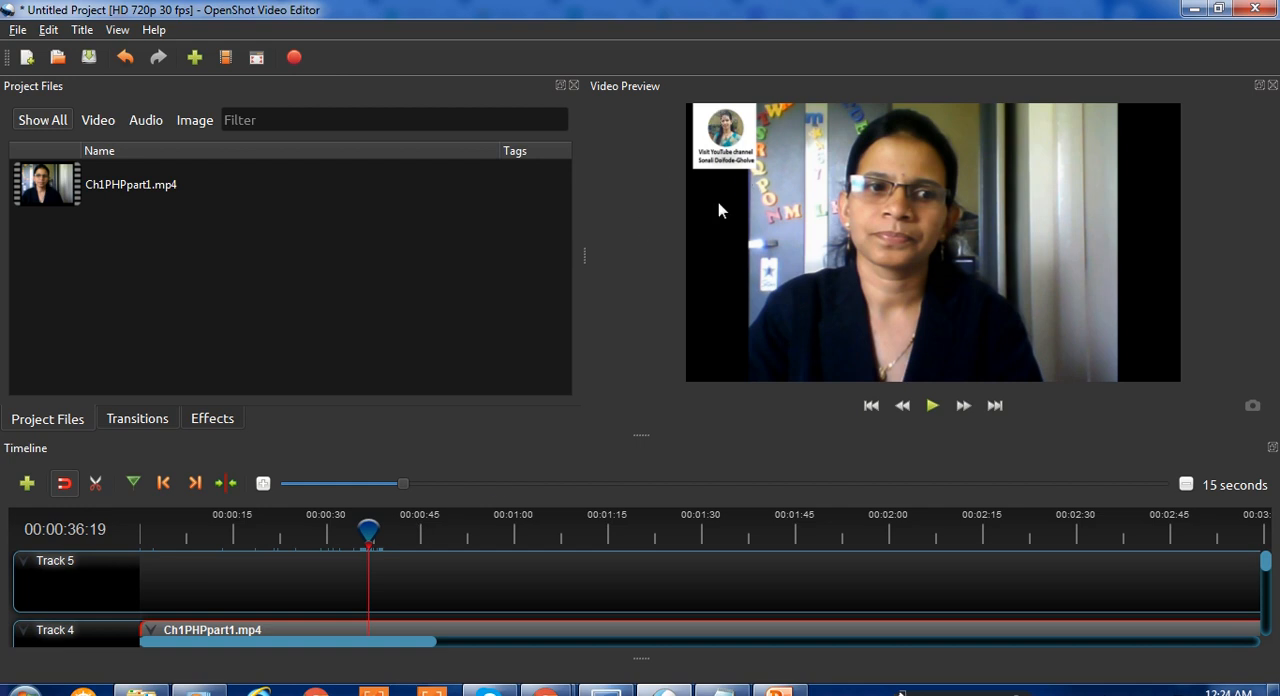
{"action": "mouse_move", "coordinate": [726, 188]}
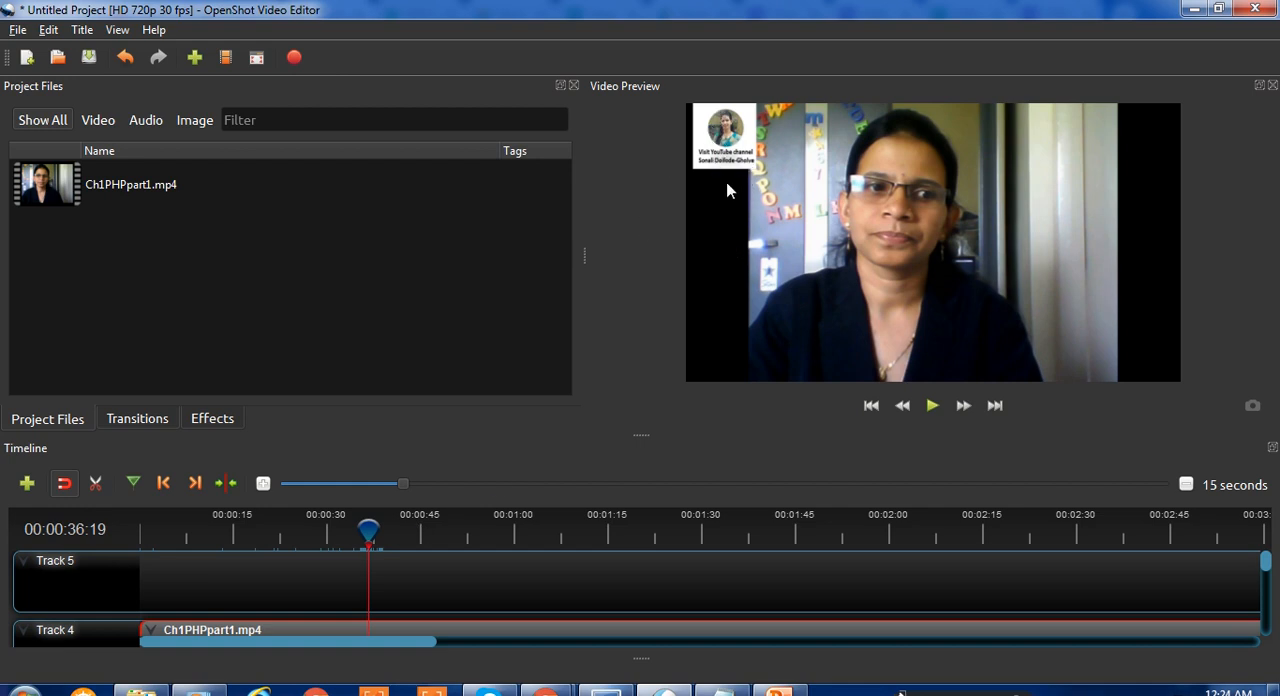
{"action": "mouse_move", "coordinate": [716, 180]}
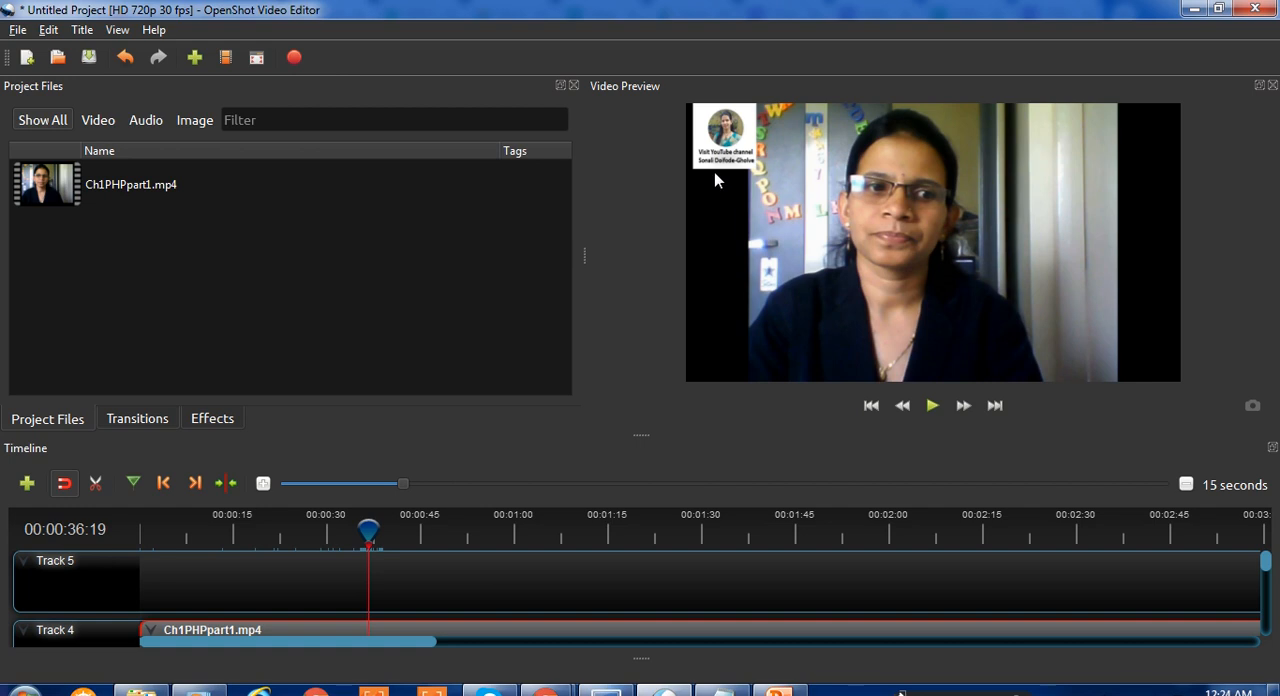
{"action": "mouse_move", "coordinate": [738, 182]}
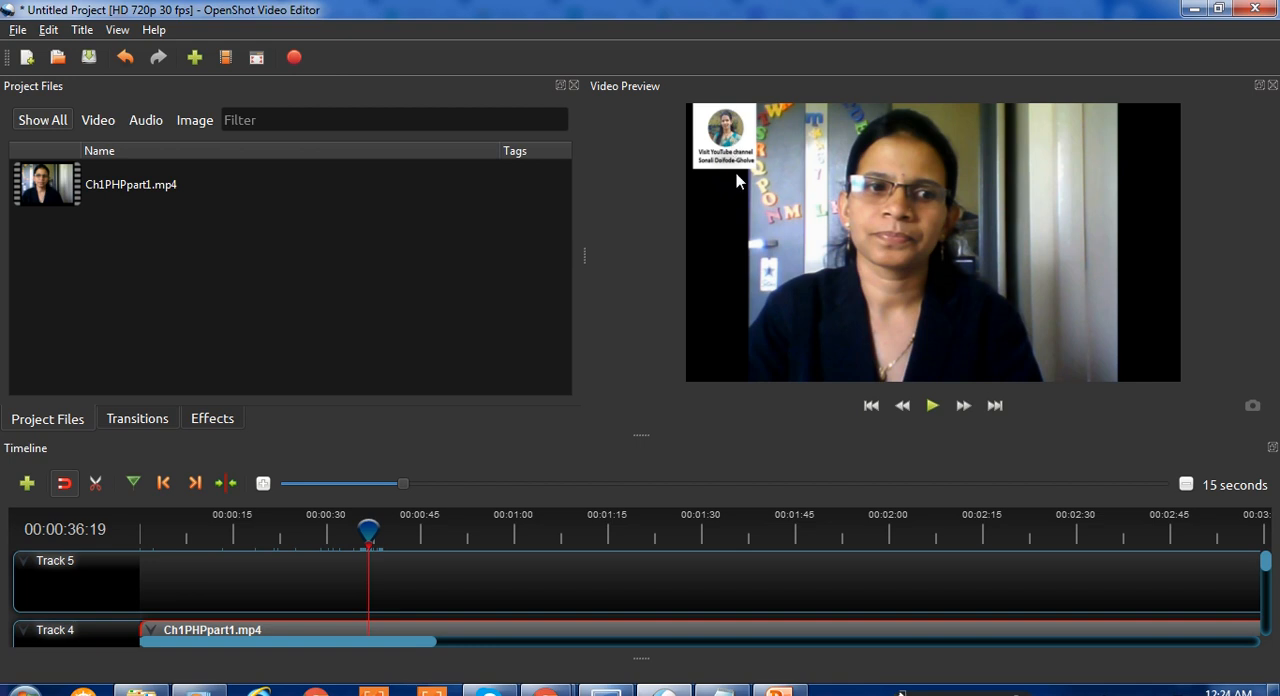
{"action": "mouse_move", "coordinate": [764, 268]}
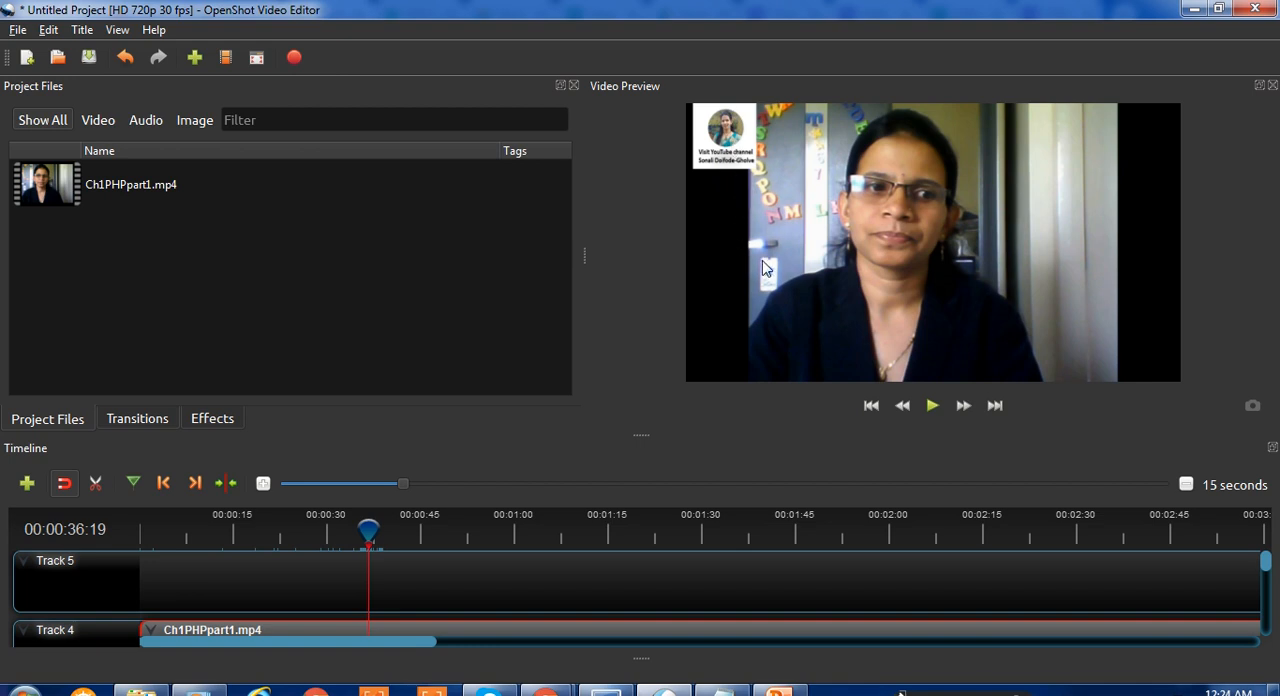
{"action": "mouse_move", "coordinate": [370, 528]}
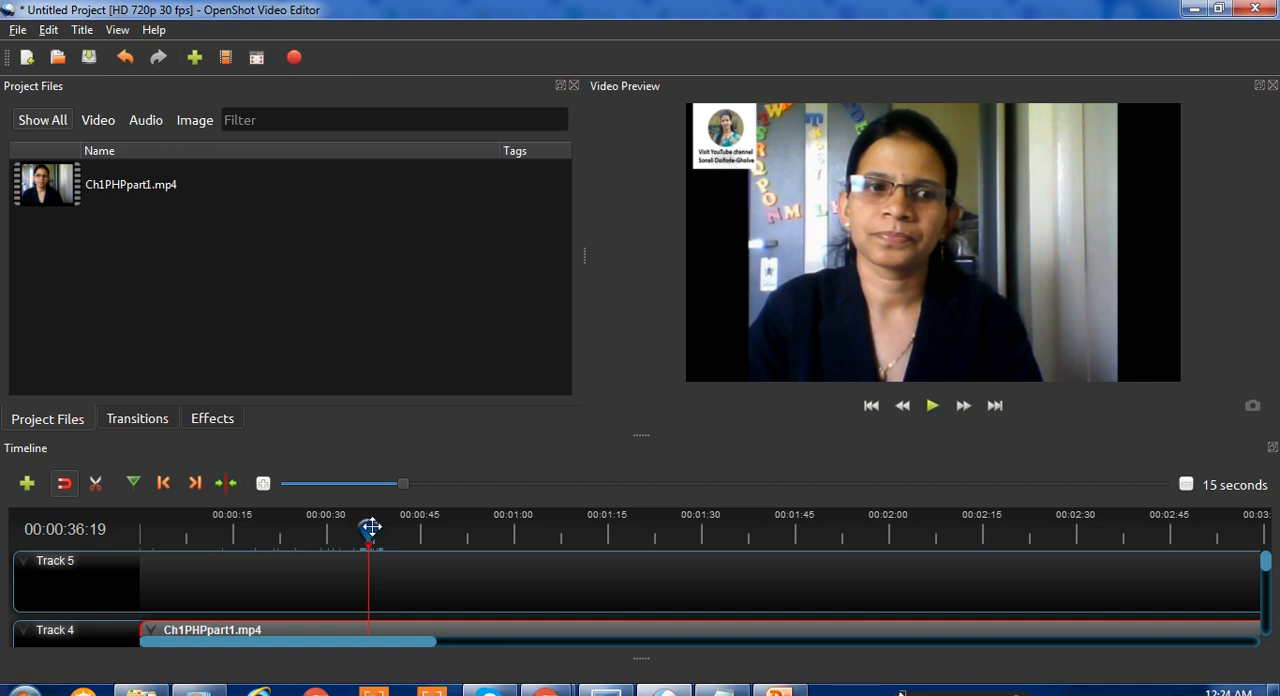
{"action": "left_click_drag", "start_coordinate": [368, 530], "coordinate": [388, 530]}
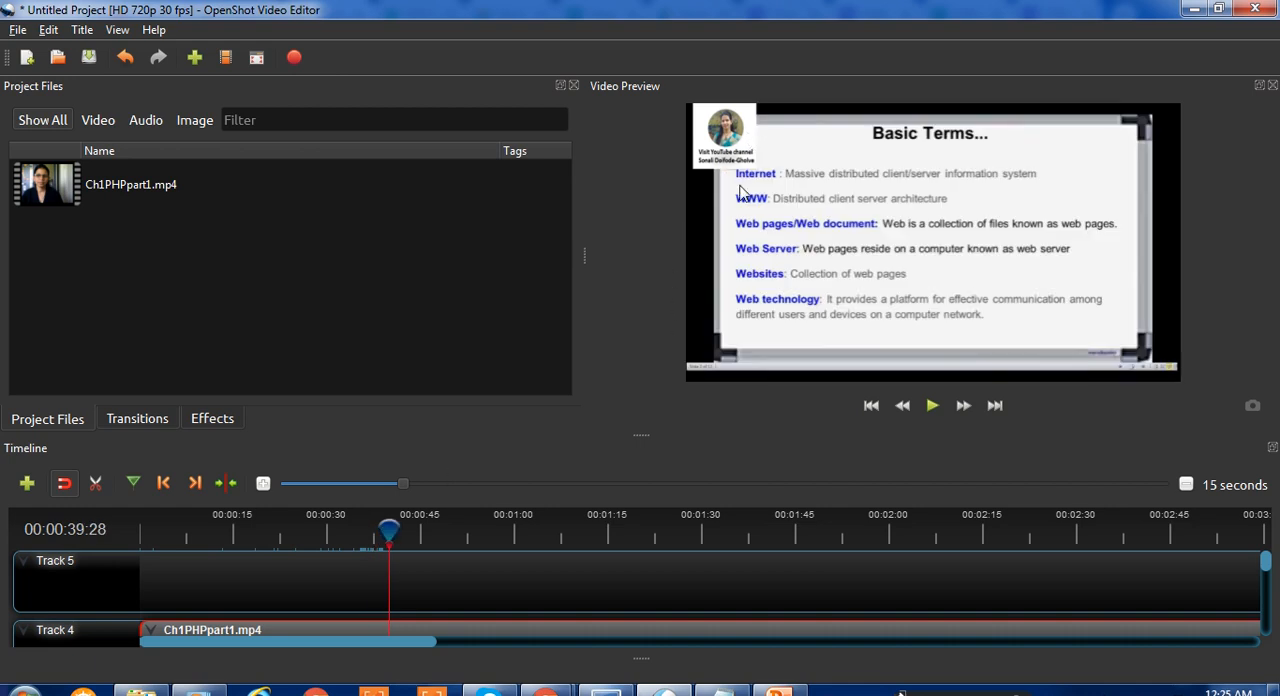
{"action": "mouse_move", "coordinate": [280, 296]}
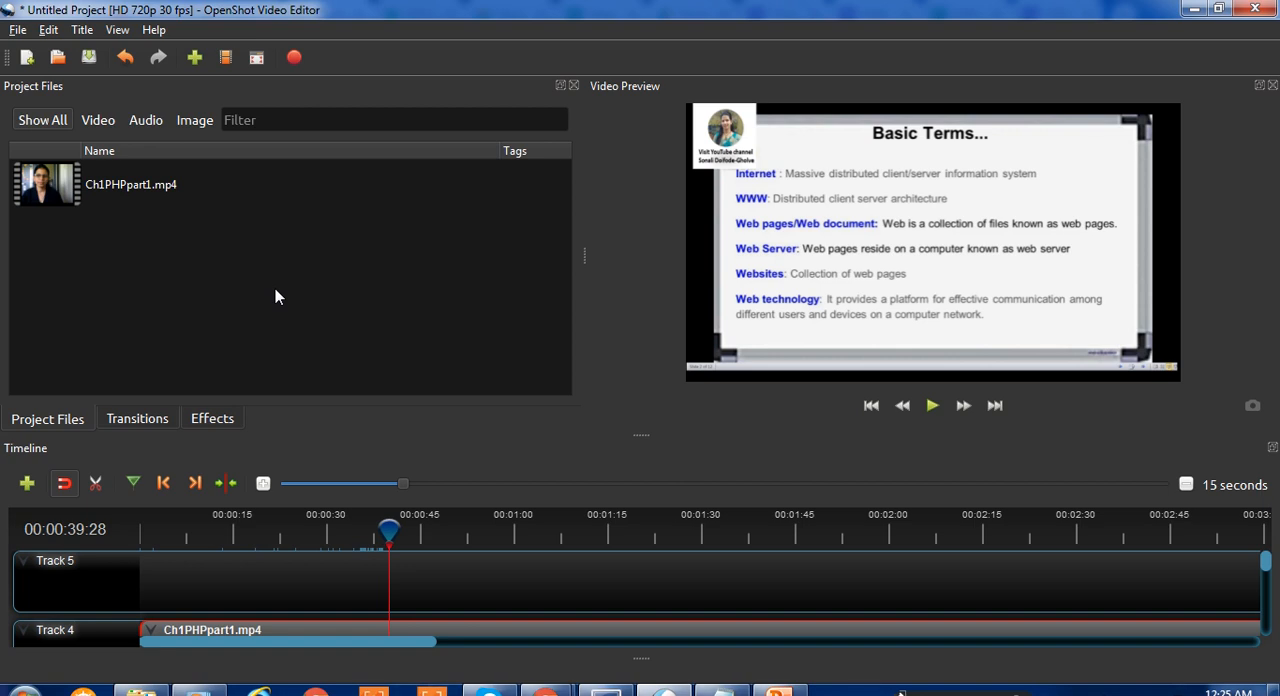
{"action": "mouse_move", "coordinate": [738, 168]}
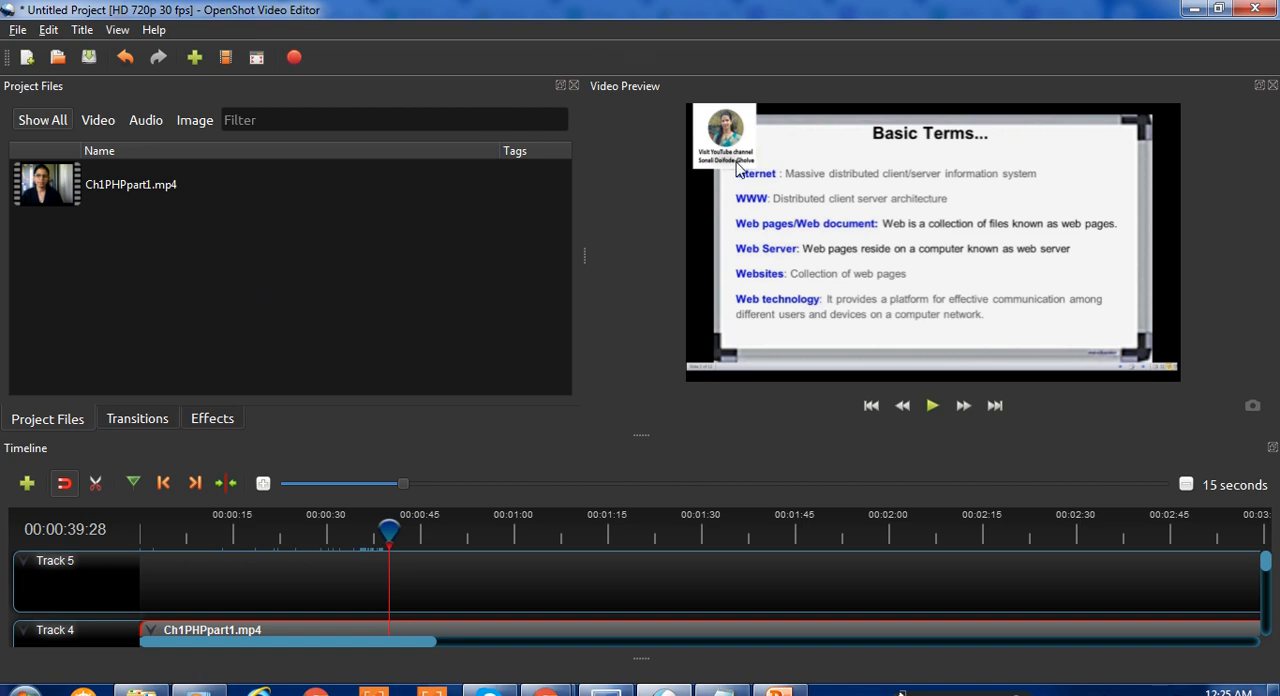
{"action": "mouse_move", "coordinate": [750, 176]}
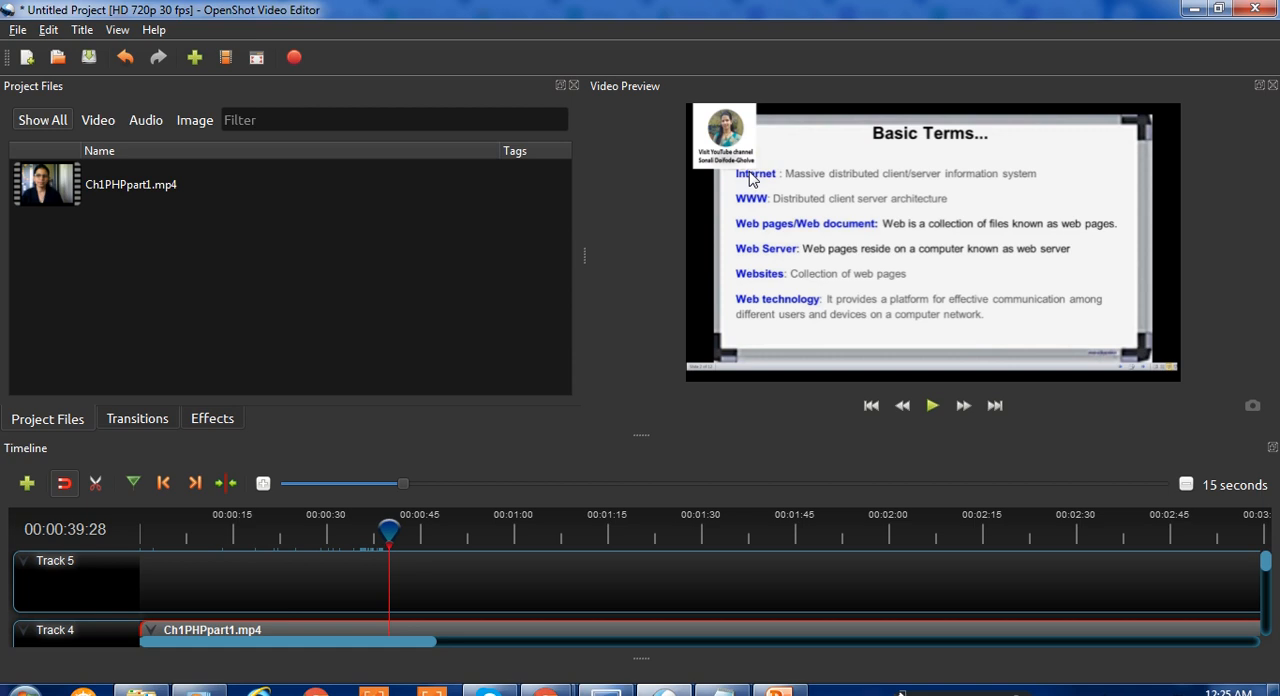
{"action": "mouse_move", "coordinate": [256, 264]}
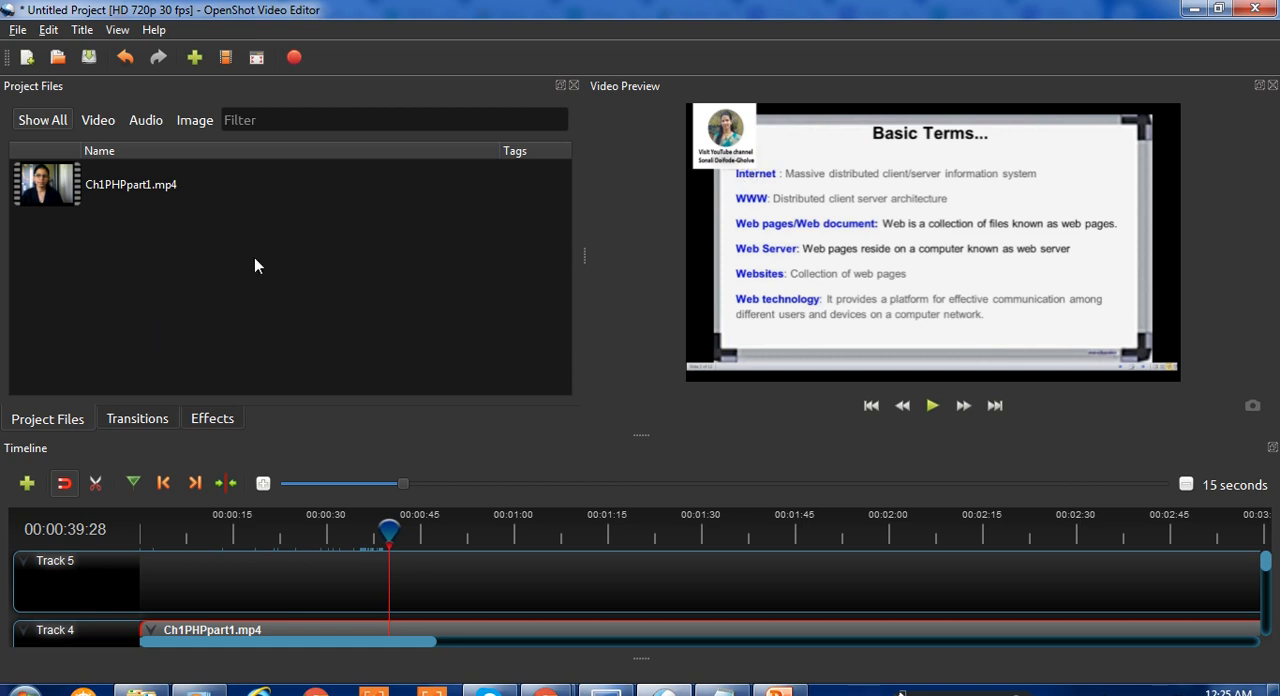
{"action": "mouse_move", "coordinate": [192, 180]}
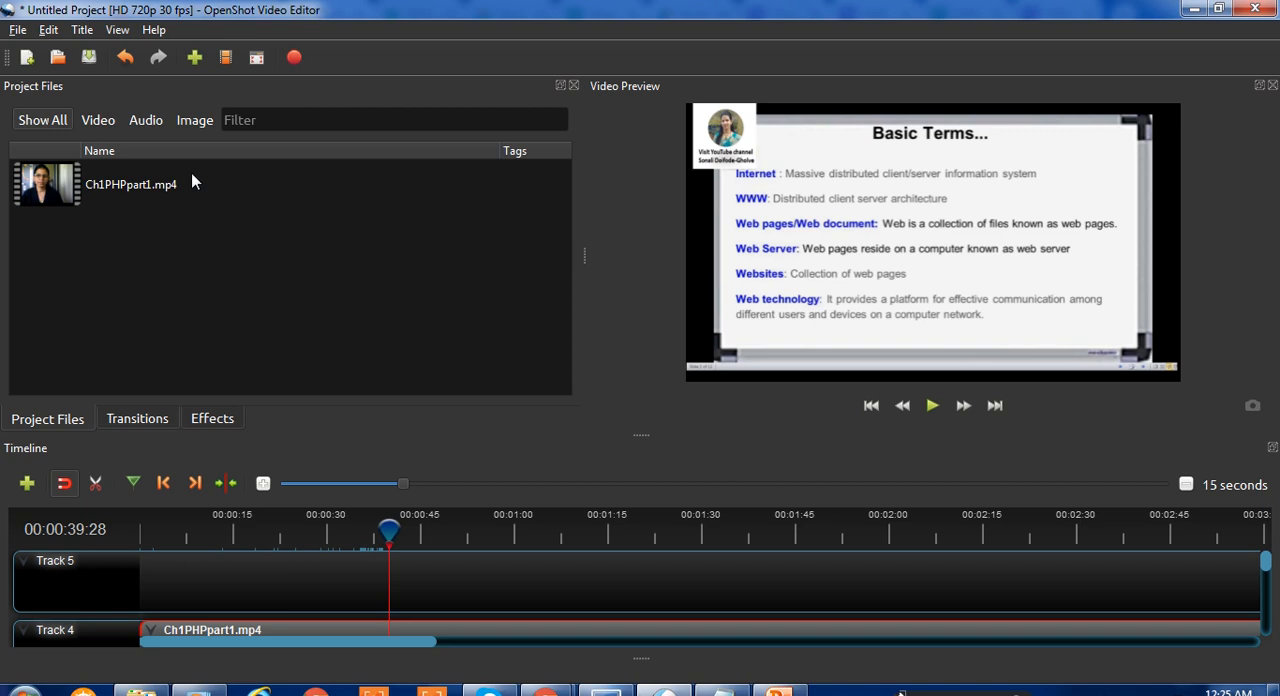
Import the school logo image logo1.png into the project.
{"action": "left_click", "coordinate": [194, 56]}
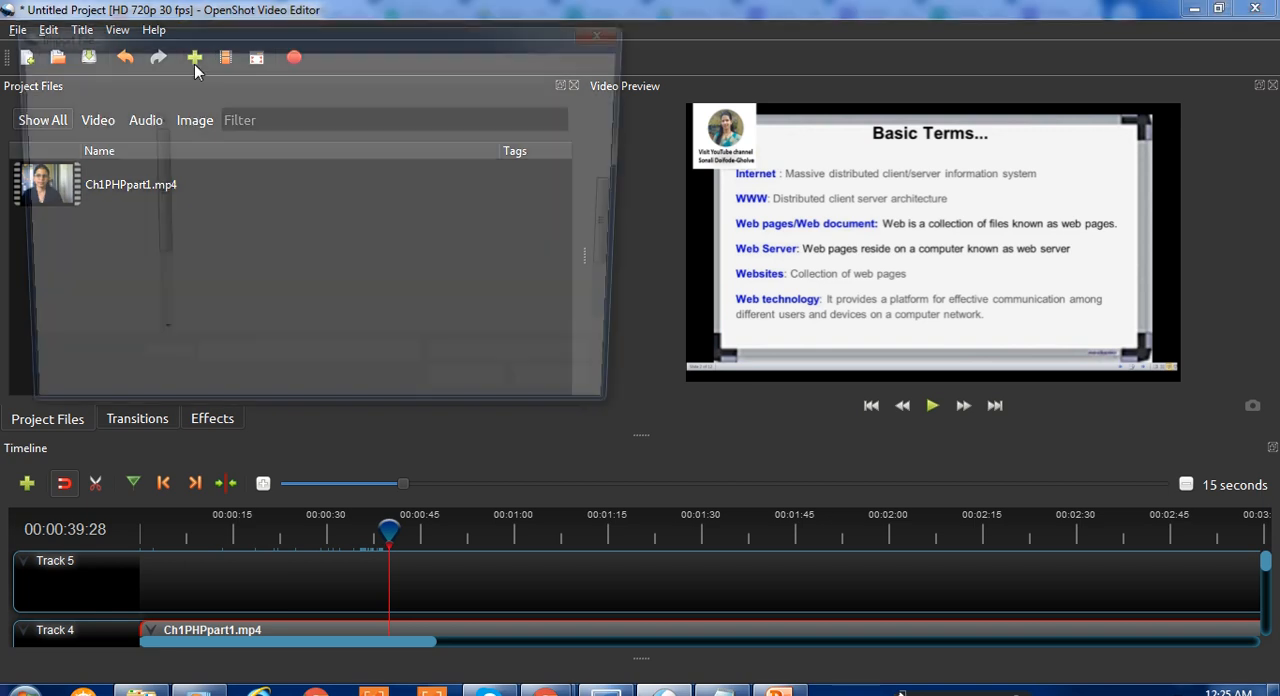
{"action": "left_click", "coordinate": [194, 56]}
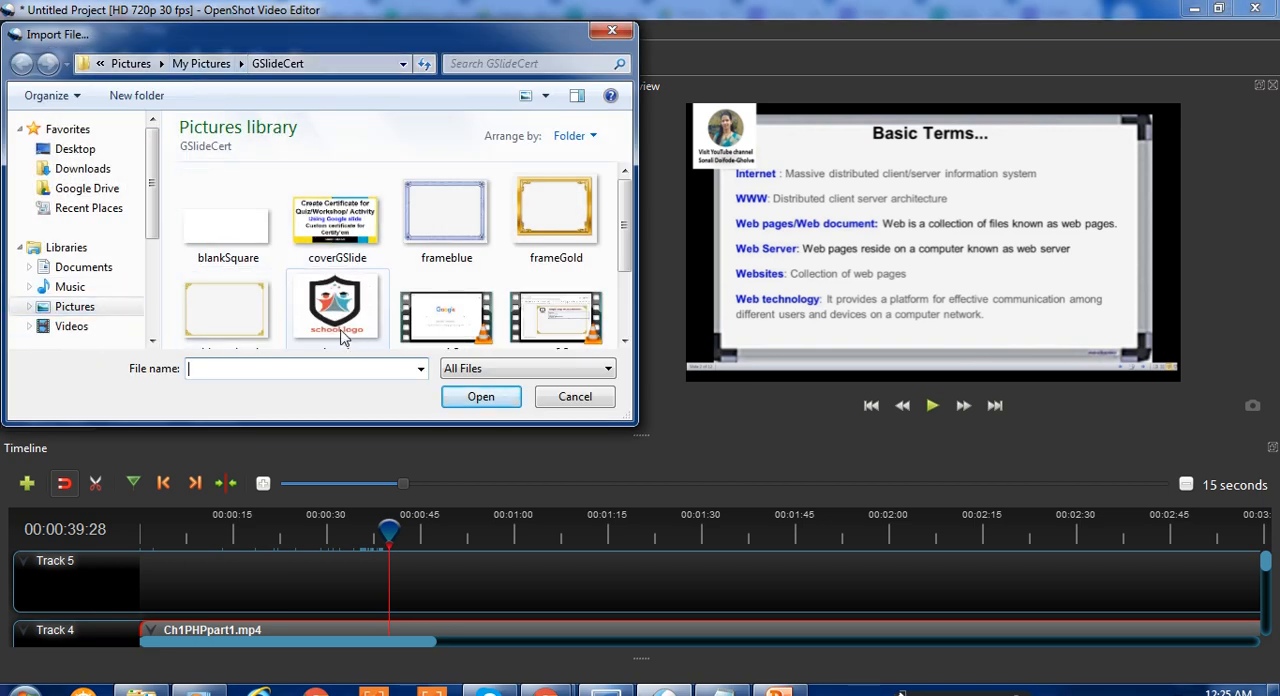
{"action": "left_click", "coordinate": [480, 396]}
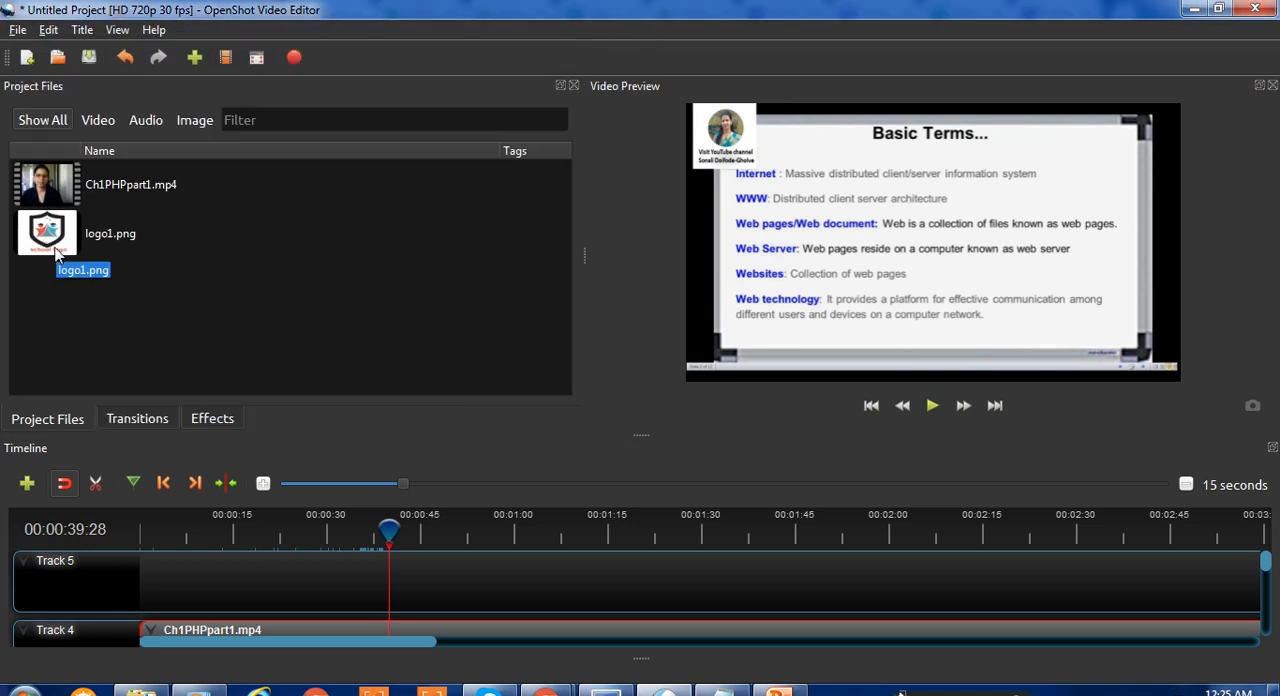
{"action": "mouse_move", "coordinate": [44, 250]}
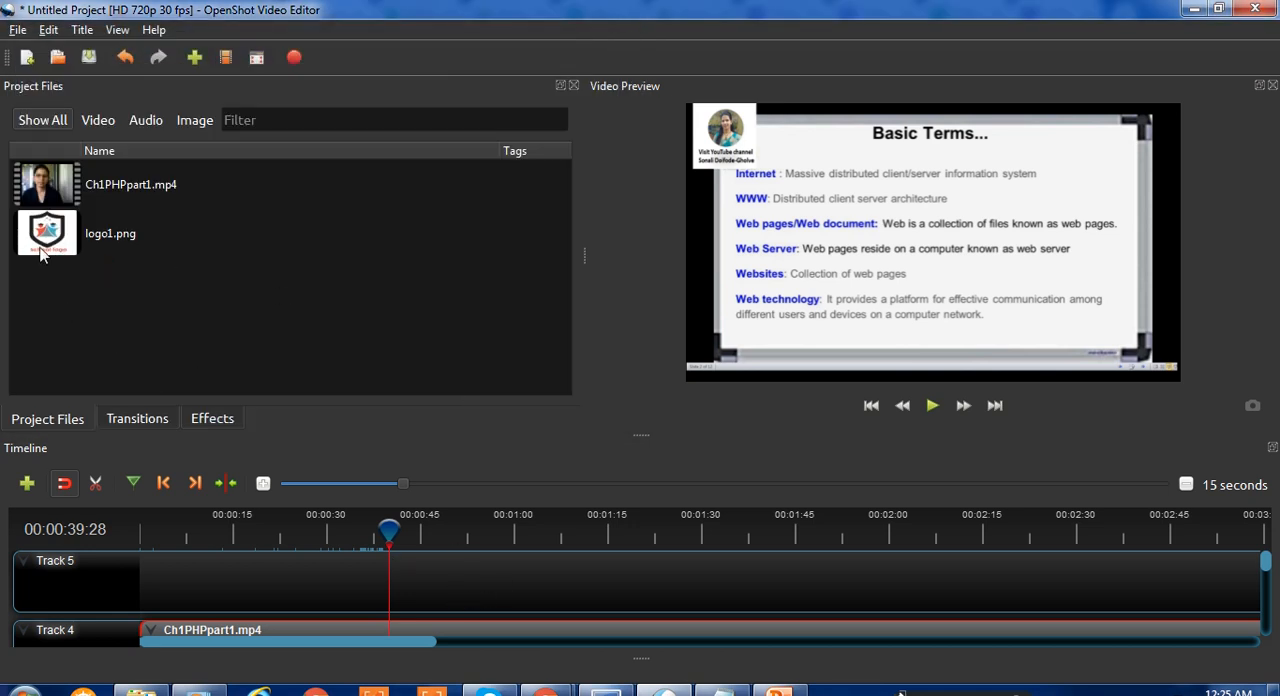
Place logo1.png on Track 5 lined up with the playhead above the lecture video.
{"action": "left_click_drag", "start_coordinate": [48, 232], "coordinate": [470, 580]}
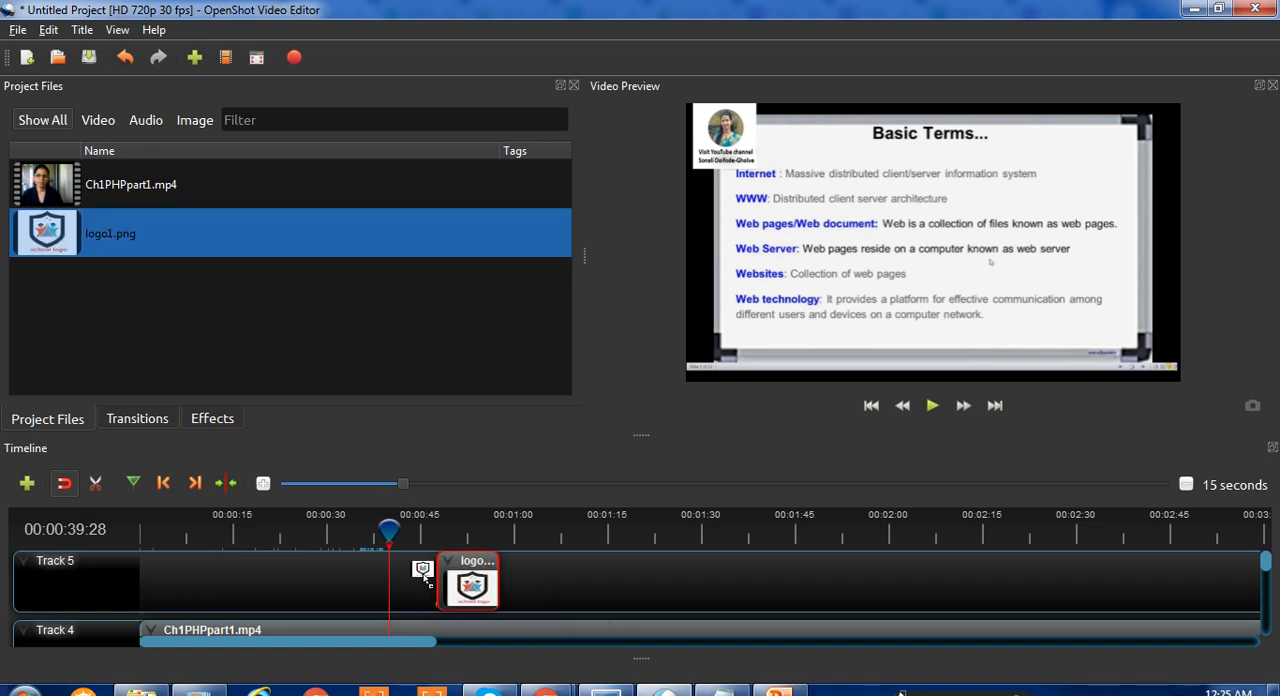
{"action": "left_click_drag", "start_coordinate": [470, 580], "coordinate": [420, 580]}
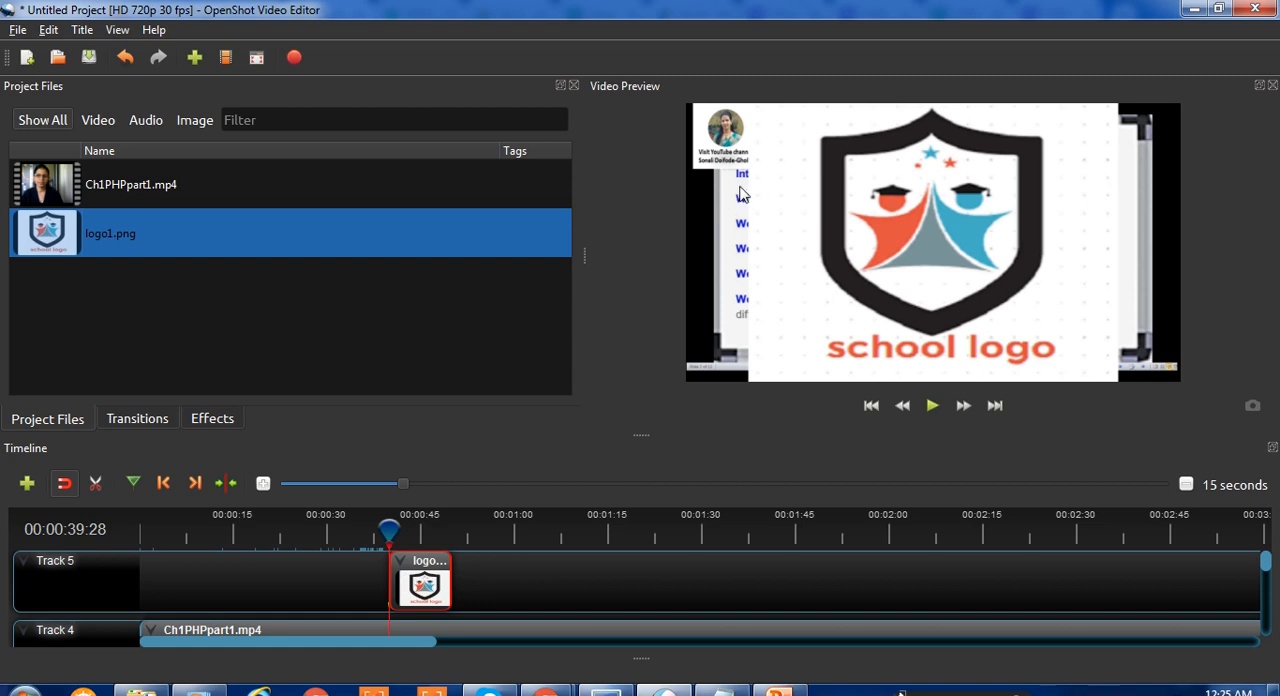
{"action": "mouse_move", "coordinate": [744, 170]}
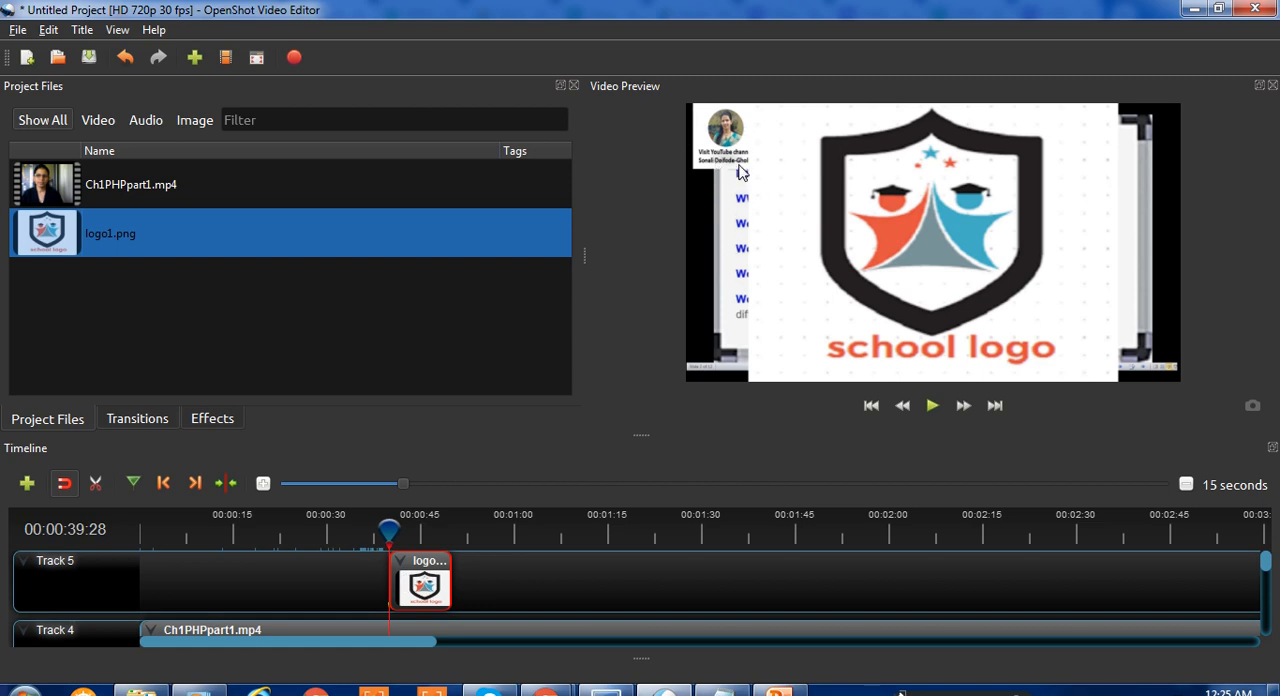
Apply the 1/4 Size - Top Left layout to the logo clip.
{"action": "right_click", "coordinate": [420, 584]}
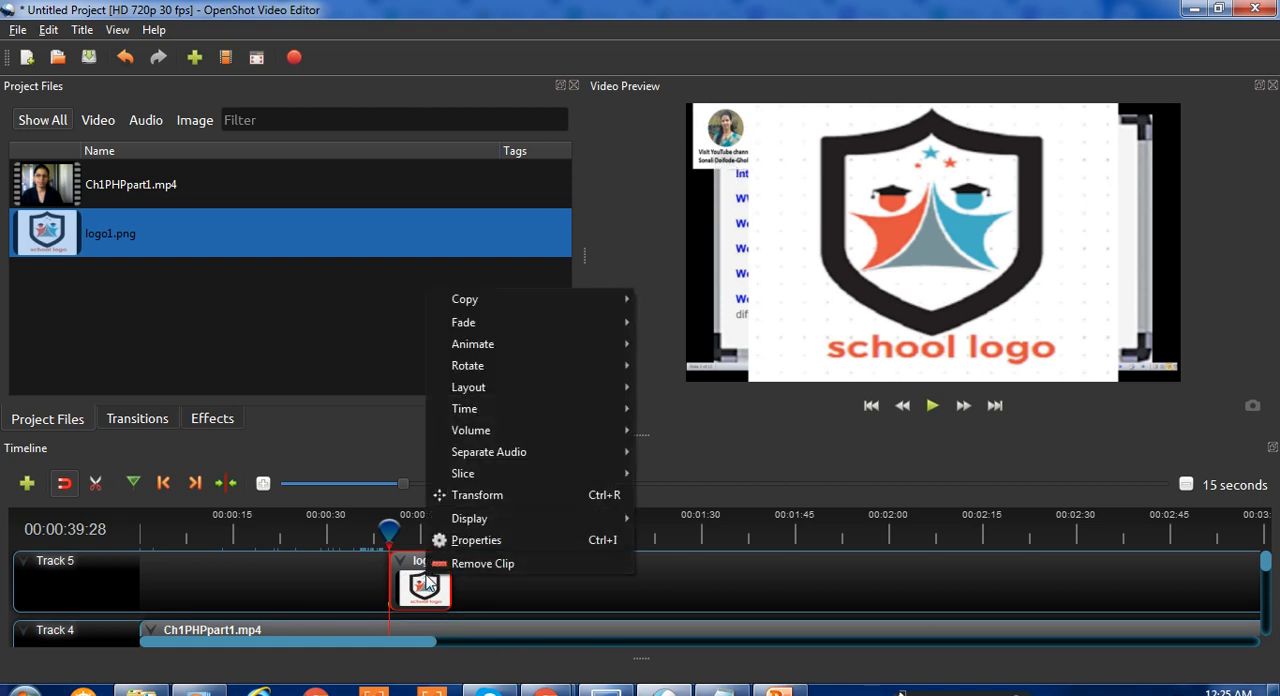
{"action": "mouse_move", "coordinate": [464, 472]}
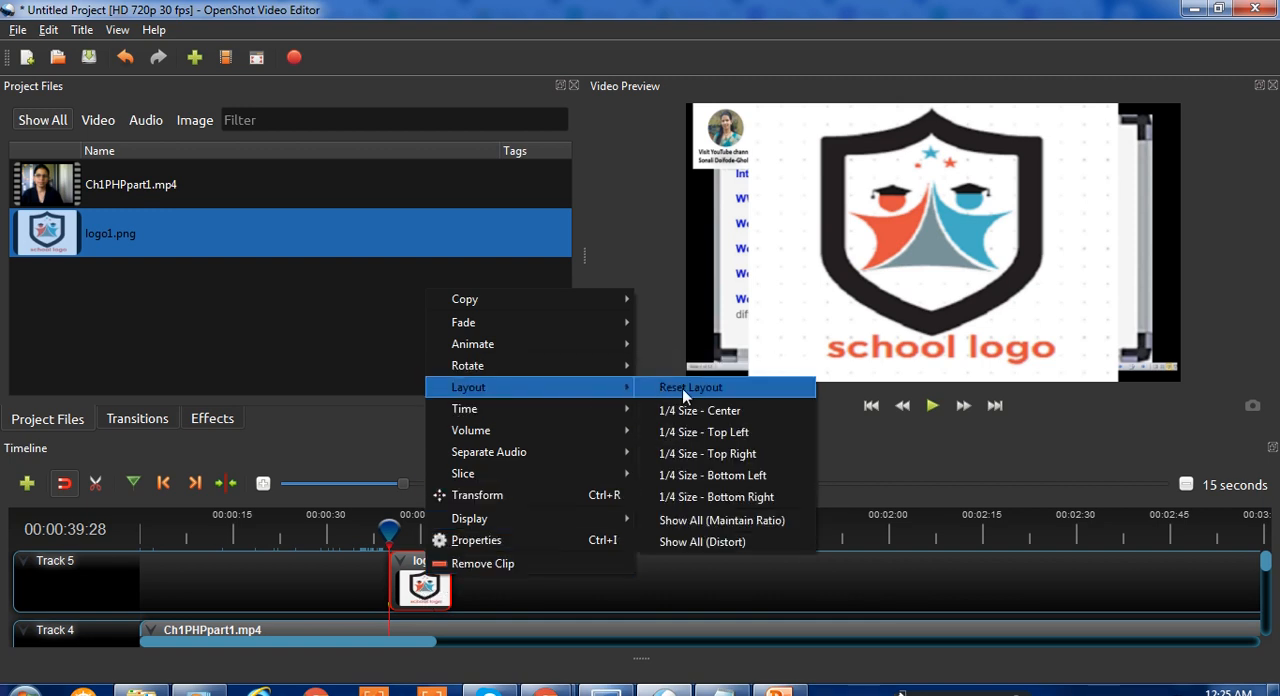
{"action": "mouse_move", "coordinate": [704, 432]}
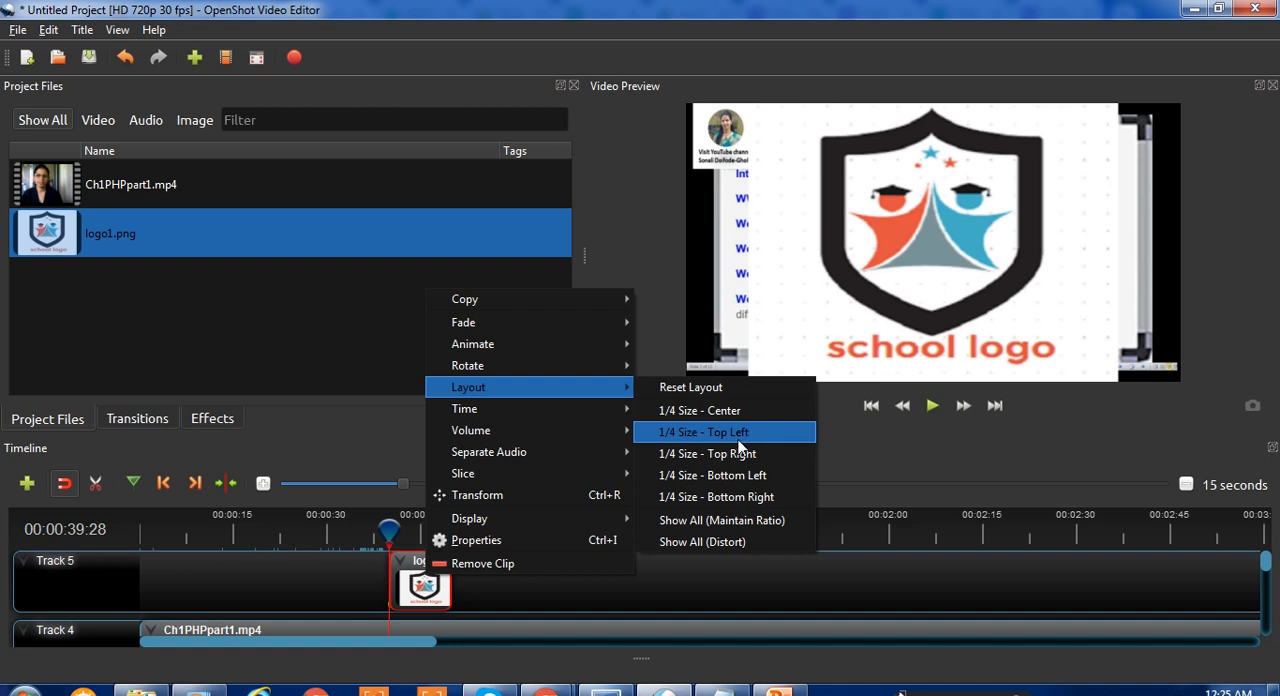
{"action": "left_click", "coordinate": [704, 430]}
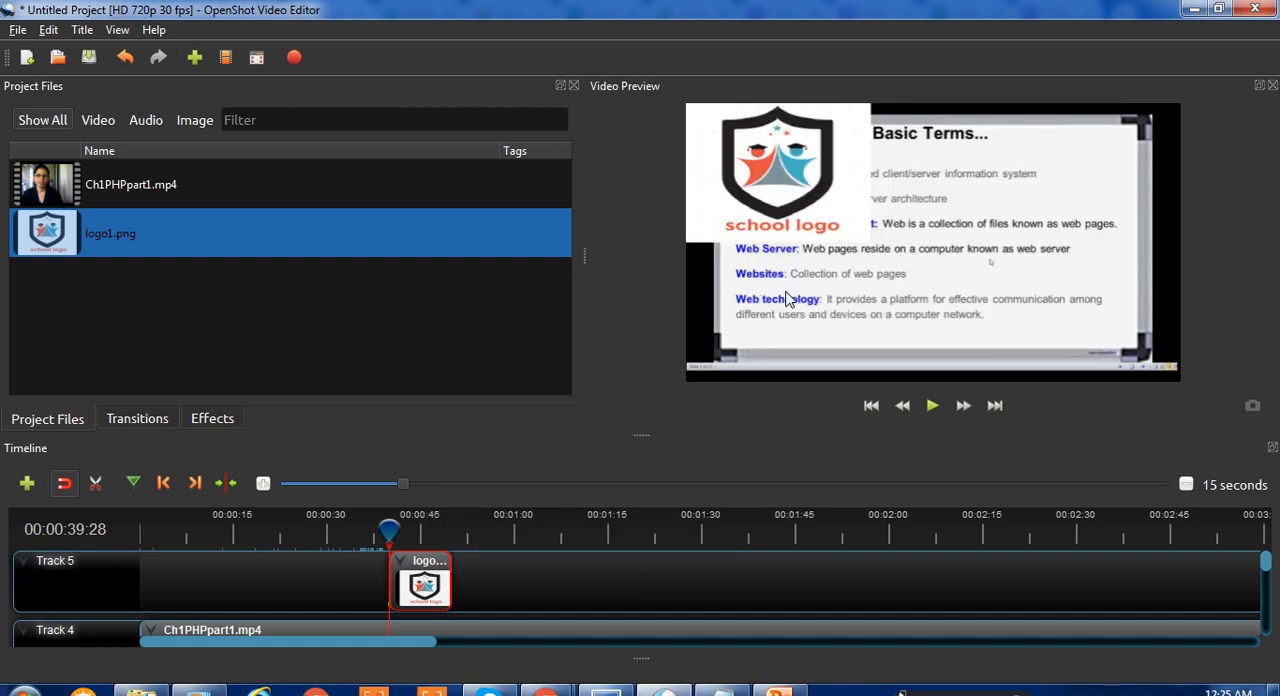
{"action": "mouse_move", "coordinate": [788, 170]}
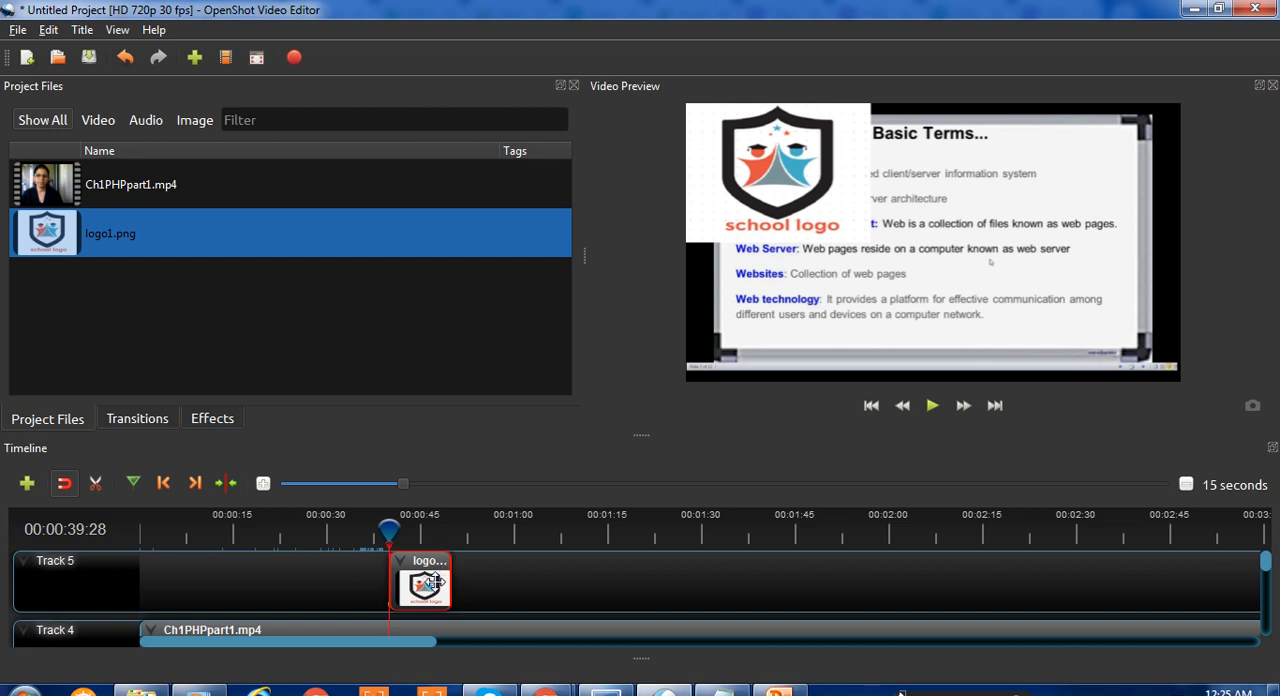
Set the logo's Scale X to 0.20 and Scale Y to 0.24 with Location X at 0.00.
{"action": "double_click", "coordinate": [420, 584]}
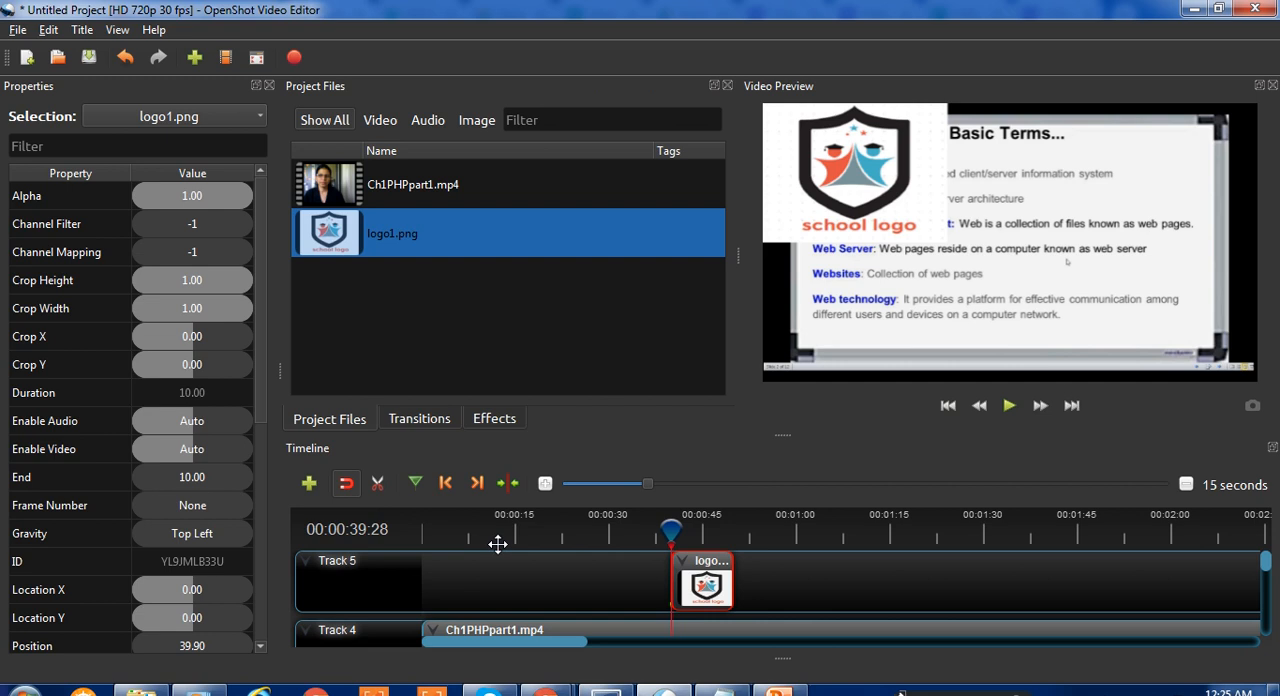
{"action": "mouse_move", "coordinate": [250, 324]}
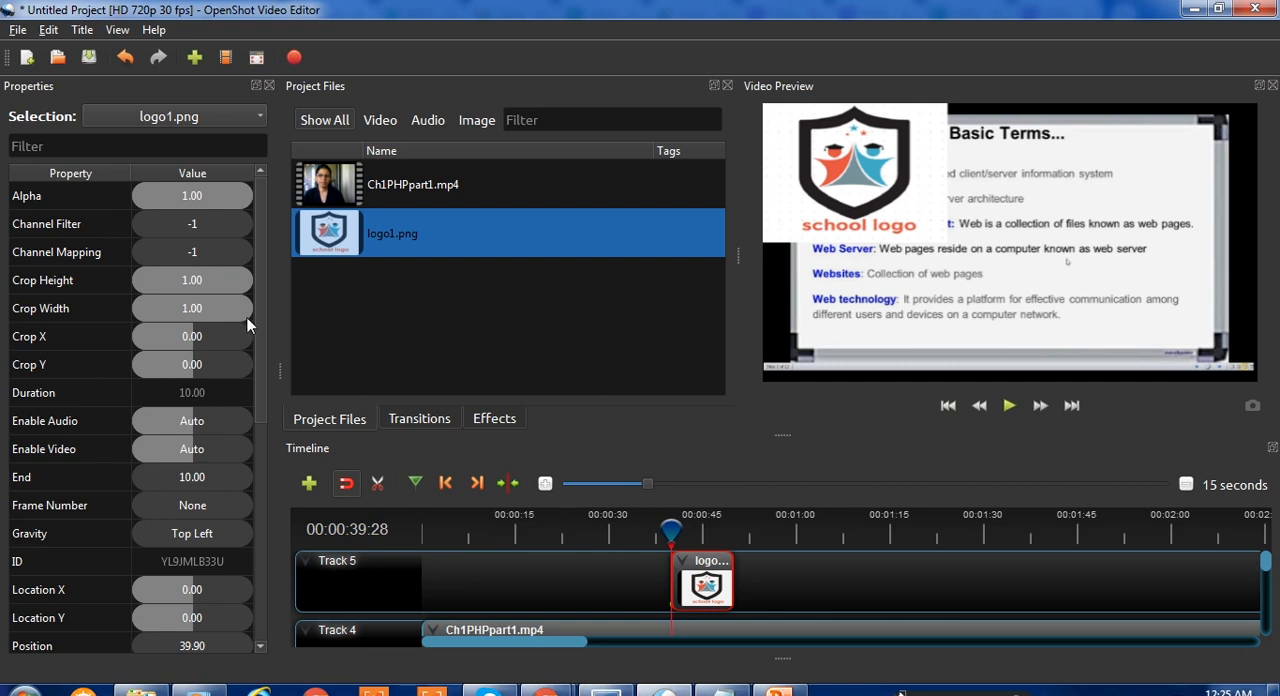
{"action": "scroll", "scroll_direction": "down", "scroll_amount": 3}
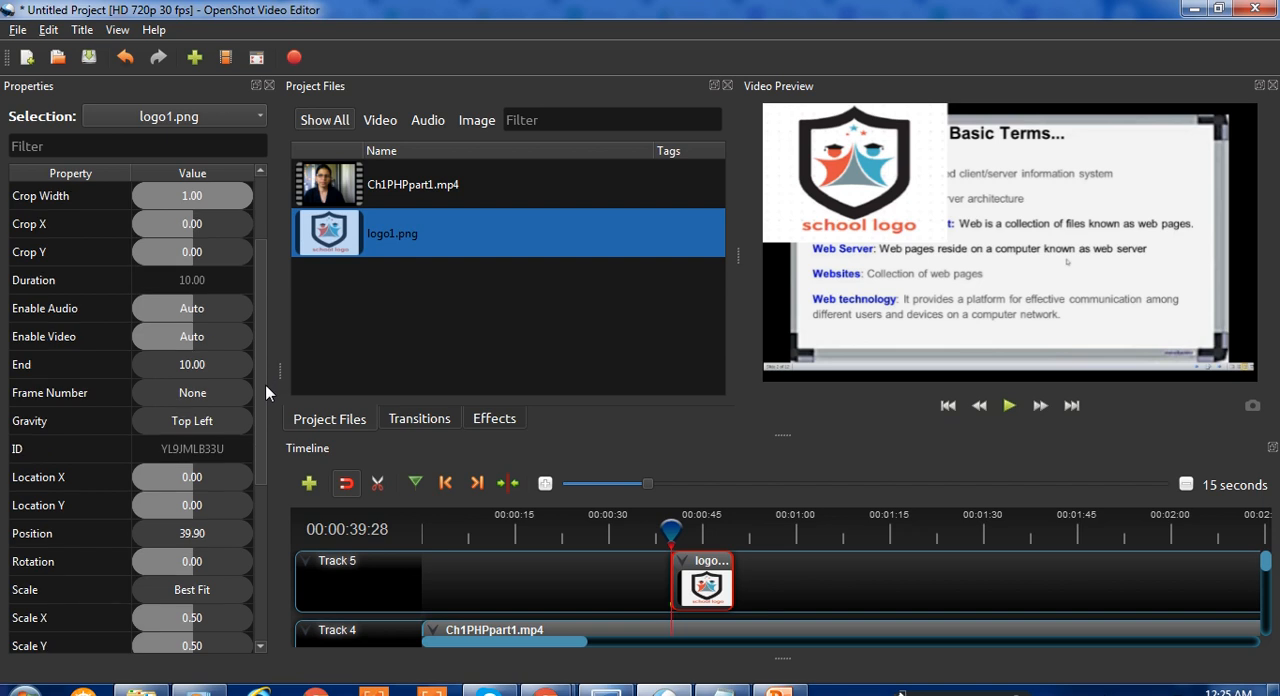
{"action": "mouse_move", "coordinate": [872, 232]}
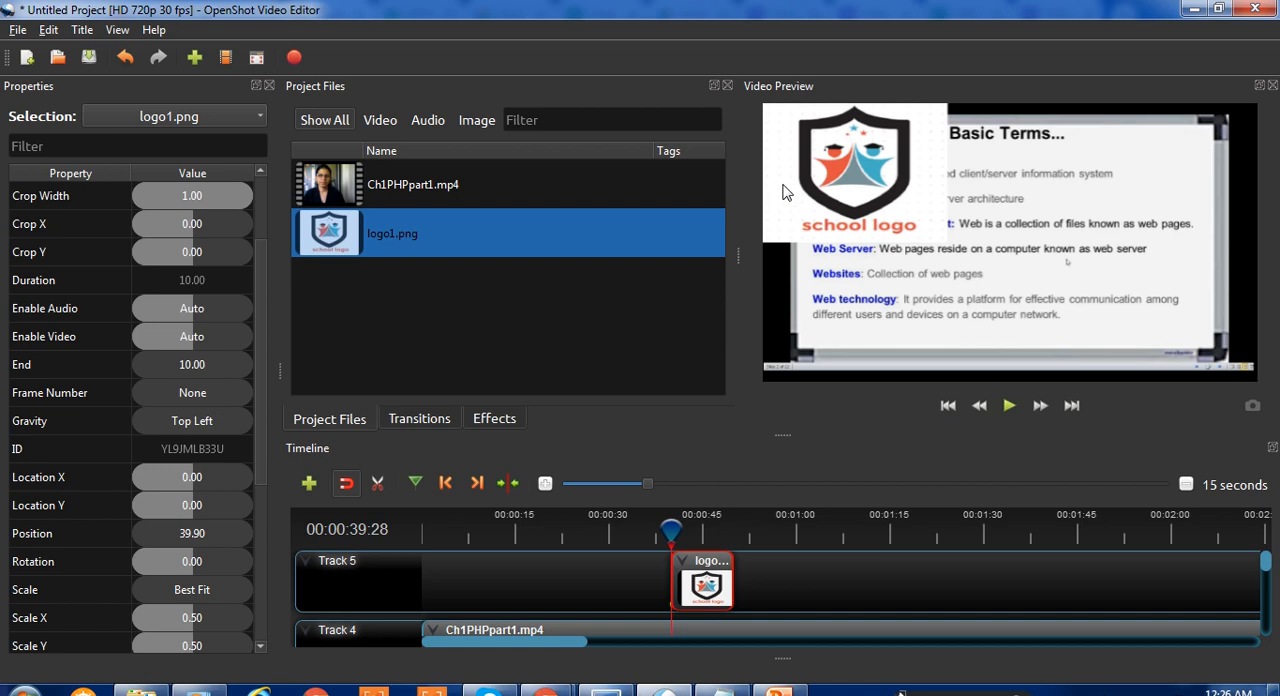
{"action": "mouse_move", "coordinate": [878, 204]}
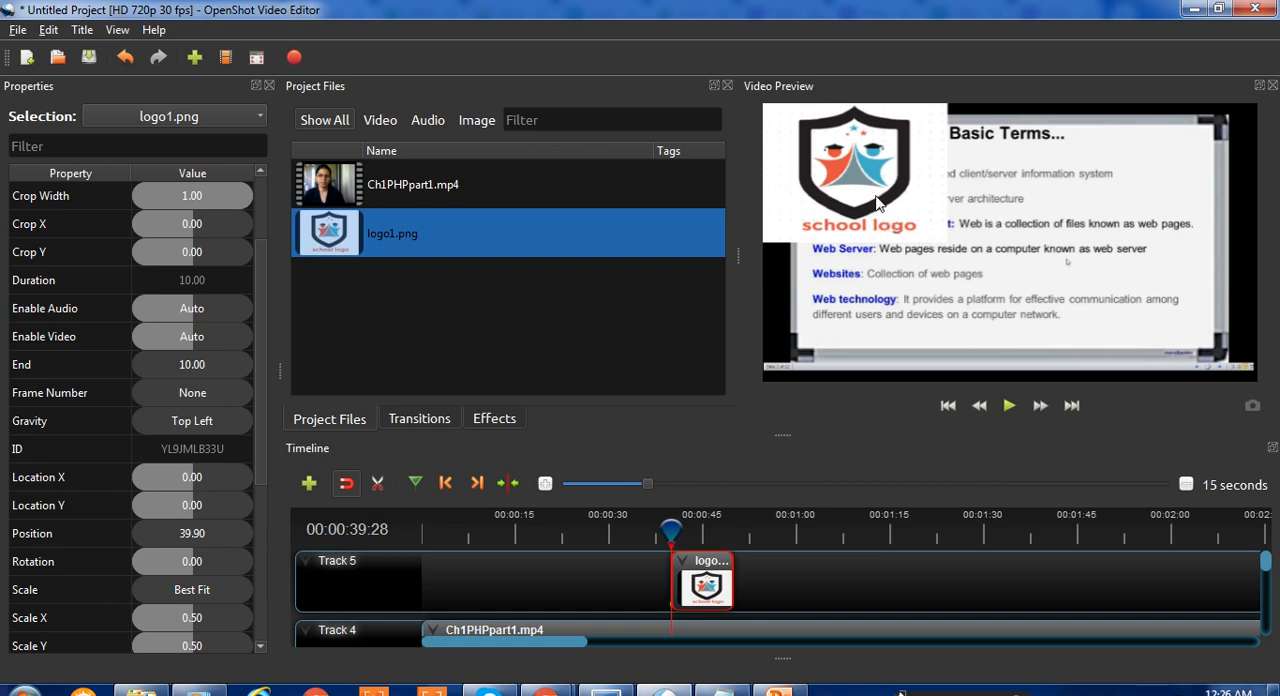
{"action": "scroll", "scroll_direction": "down", "scroll_amount": 3}
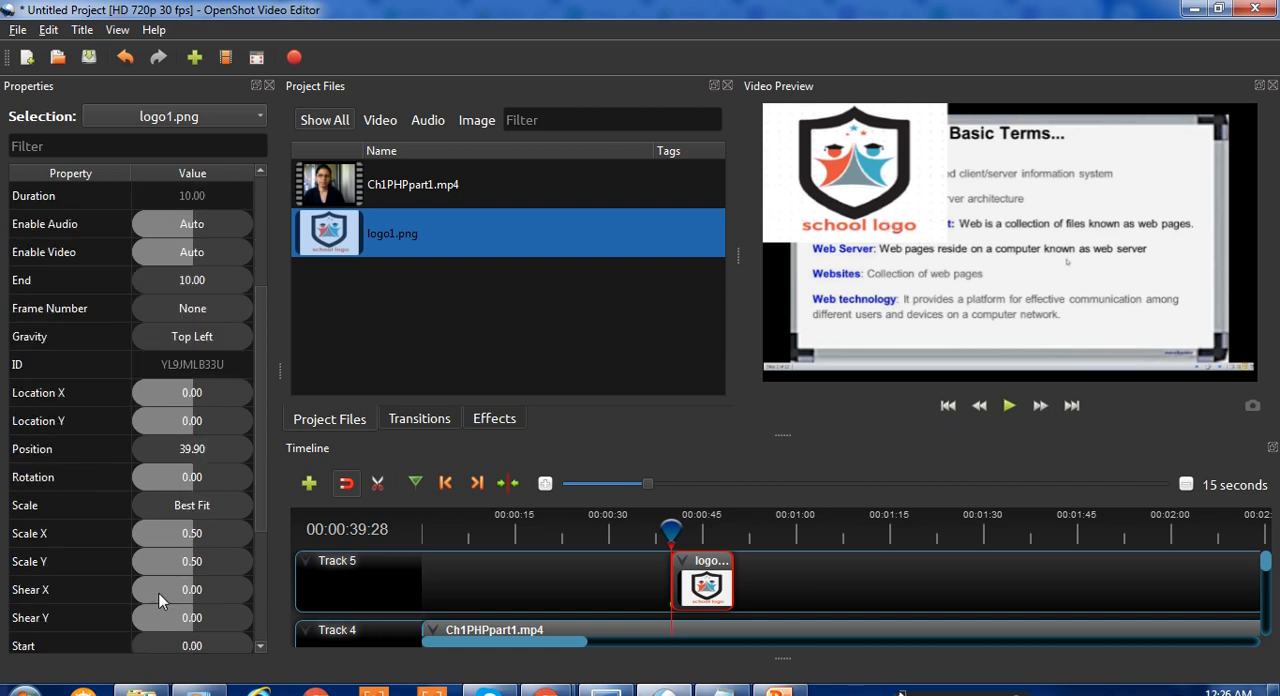
{"action": "mouse_move", "coordinate": [78, 544]}
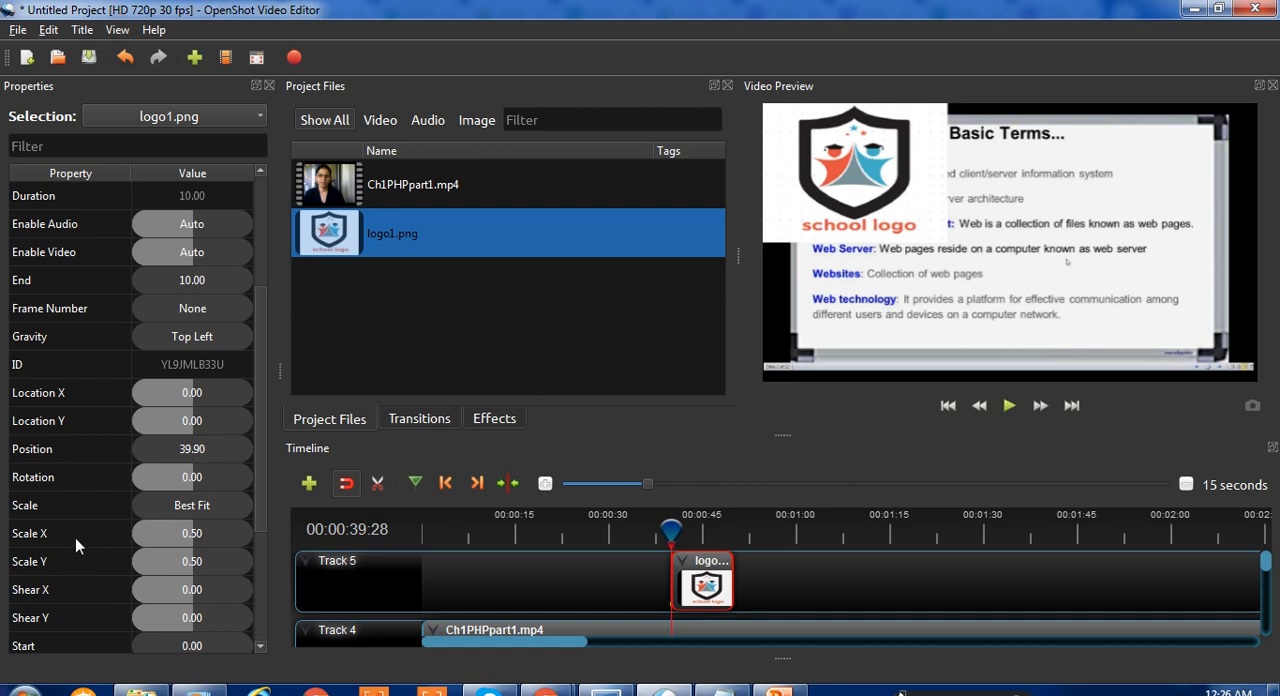
{"action": "mouse_move", "coordinate": [200, 550]}
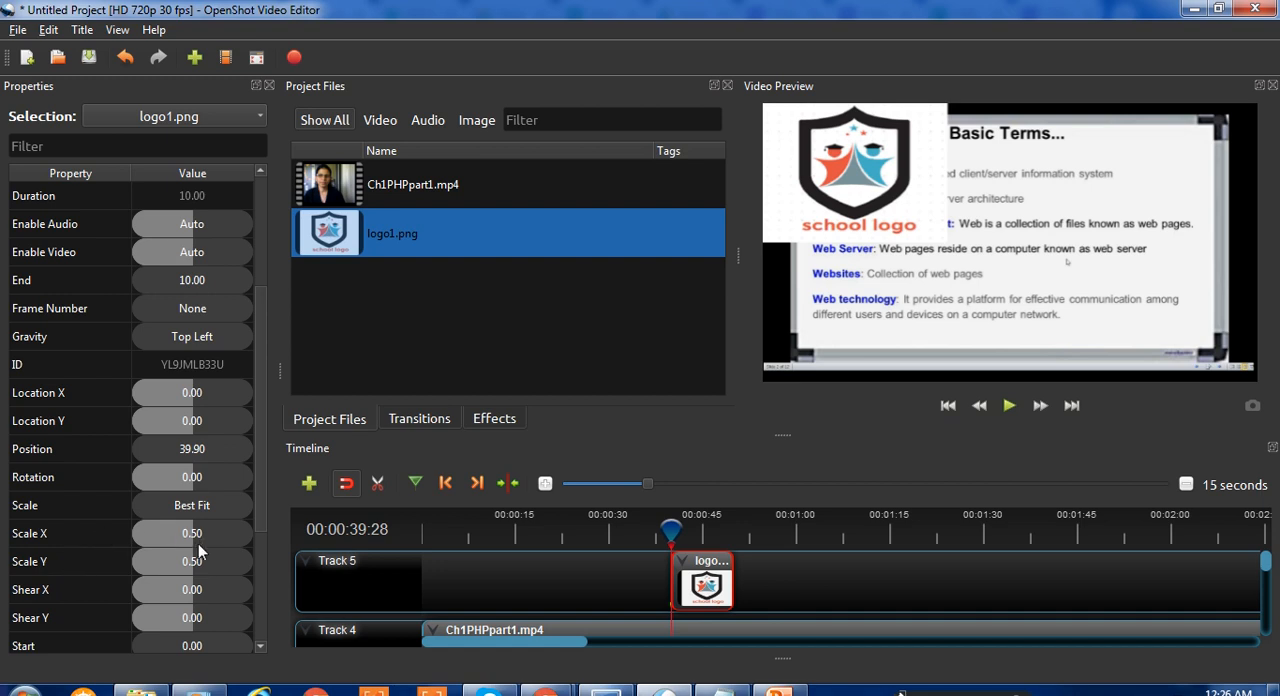
{"action": "mouse_move", "coordinate": [160, 544]}
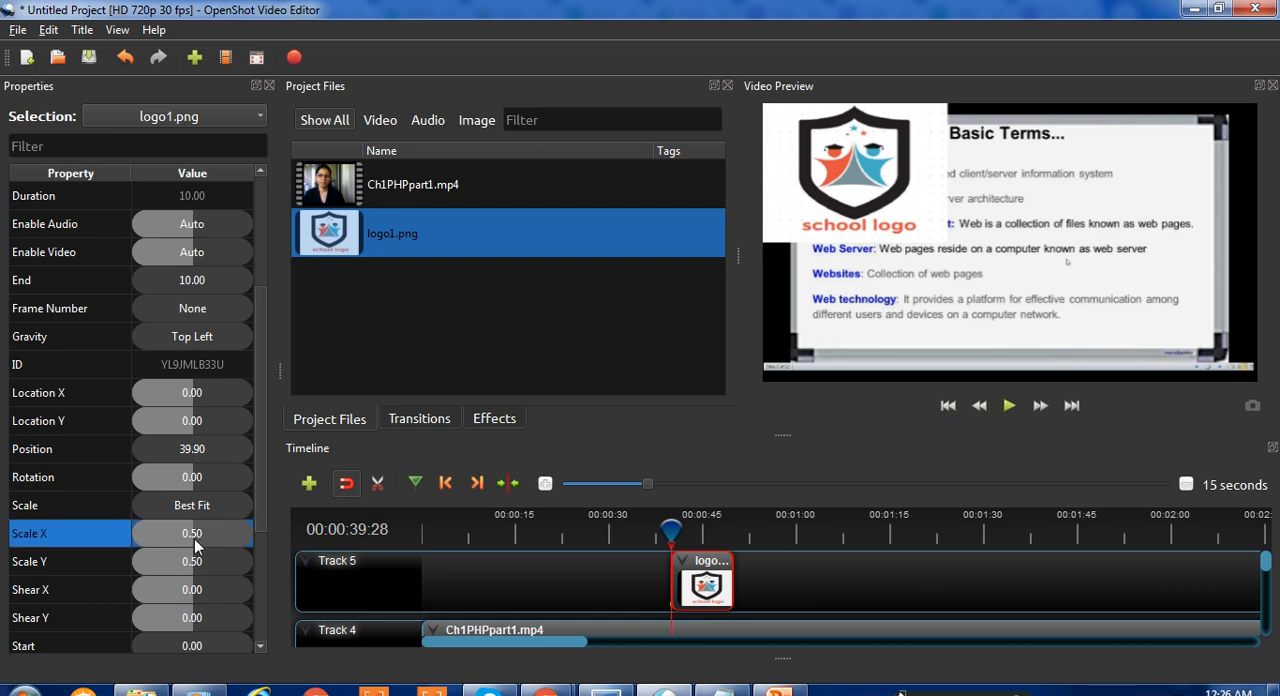
{"action": "left_click_drag", "start_coordinate": [196, 532], "coordinate": [164, 532]}
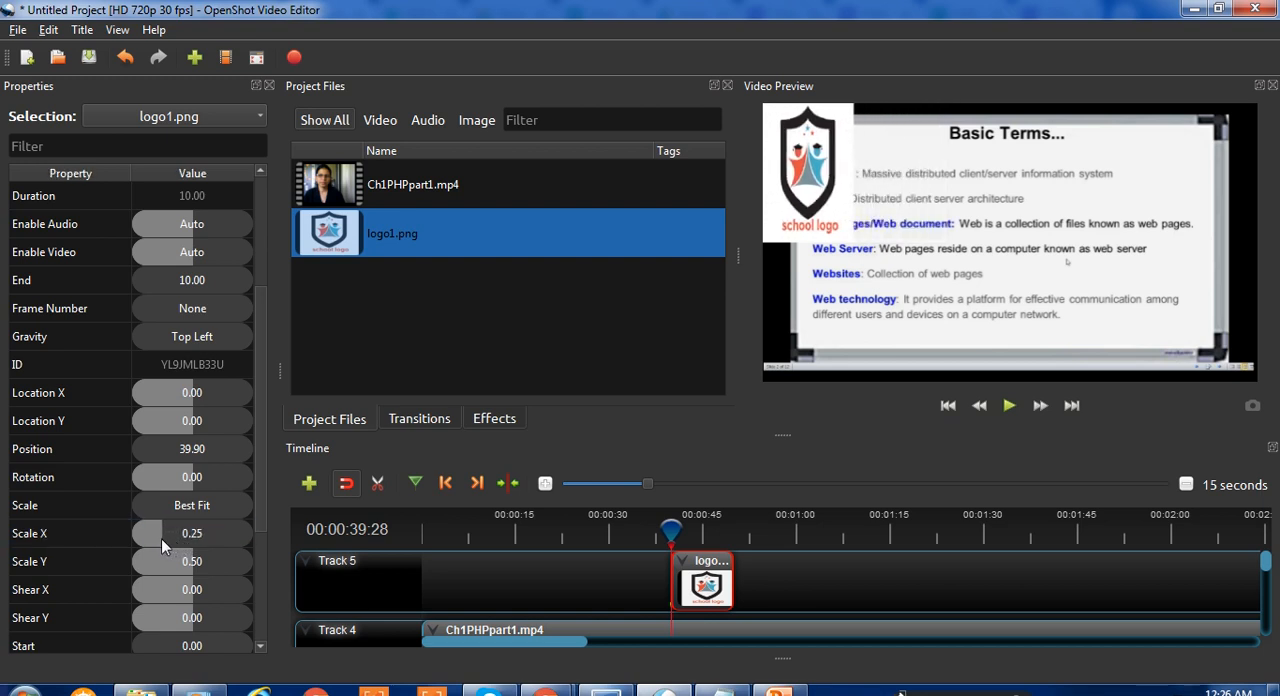
{"action": "left_click_drag", "start_coordinate": [150, 532], "coordinate": [140, 532]}
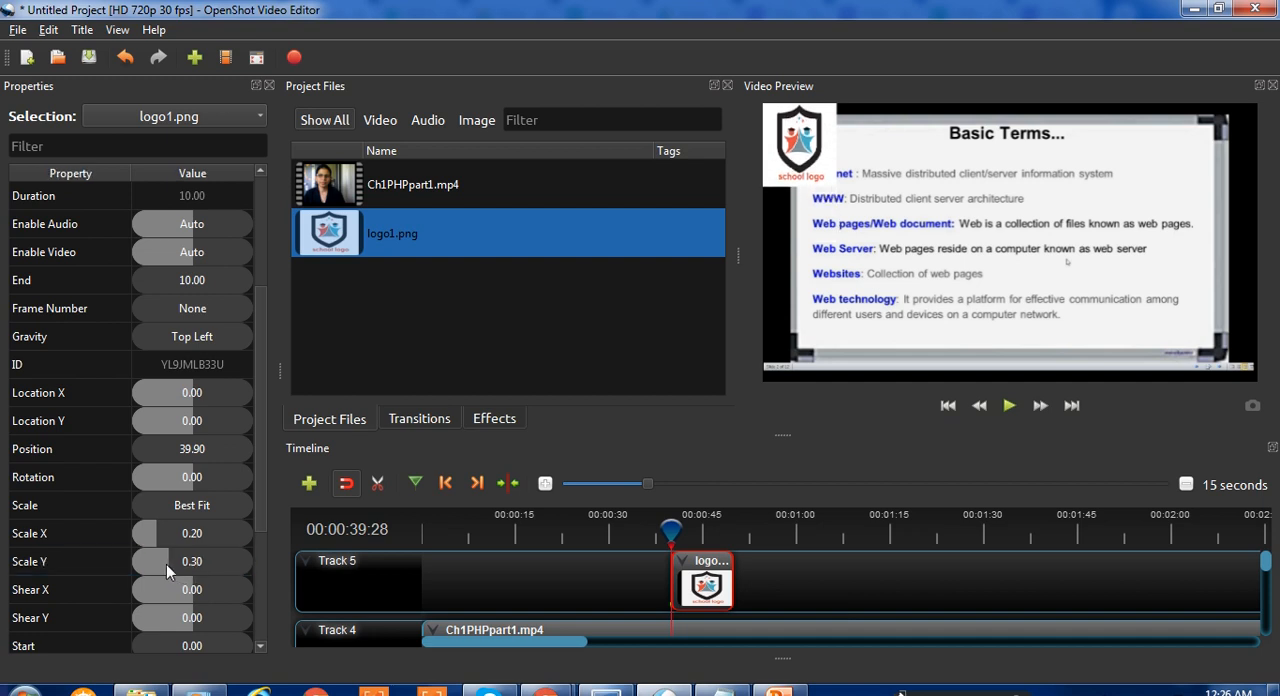
{"action": "left_click_drag", "start_coordinate": [168, 560], "coordinate": [156, 560]}
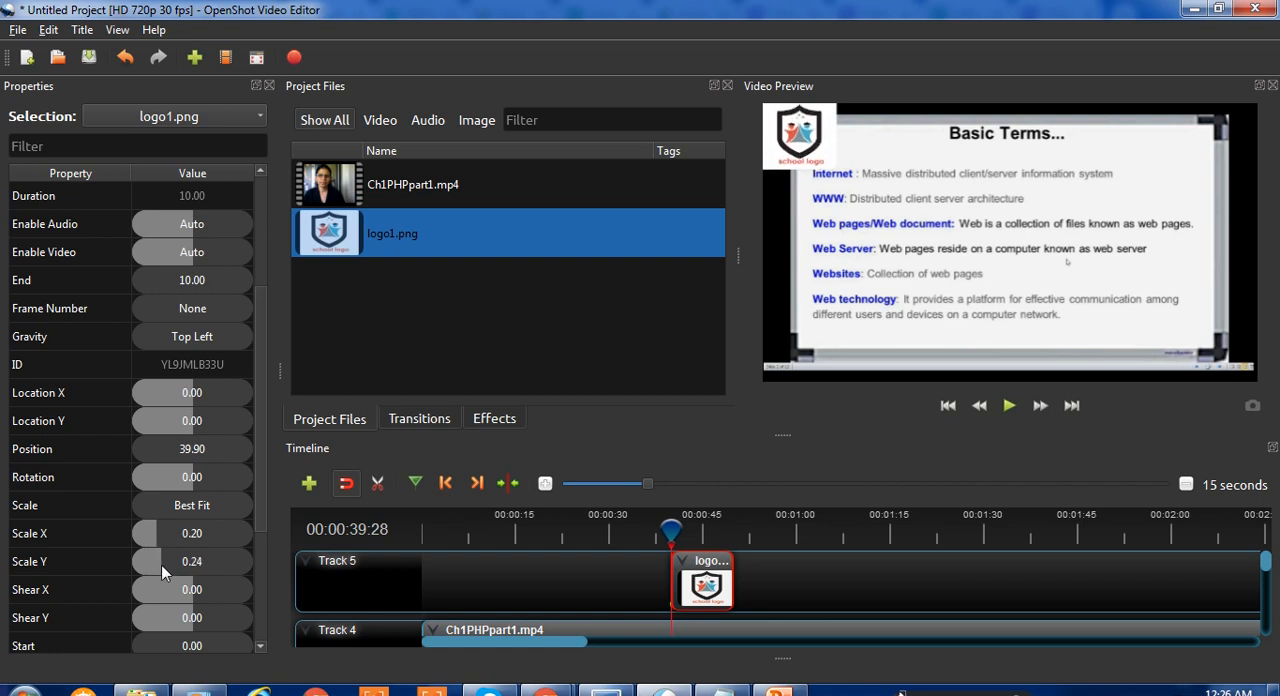
{"action": "mouse_move", "coordinate": [196, 552]}
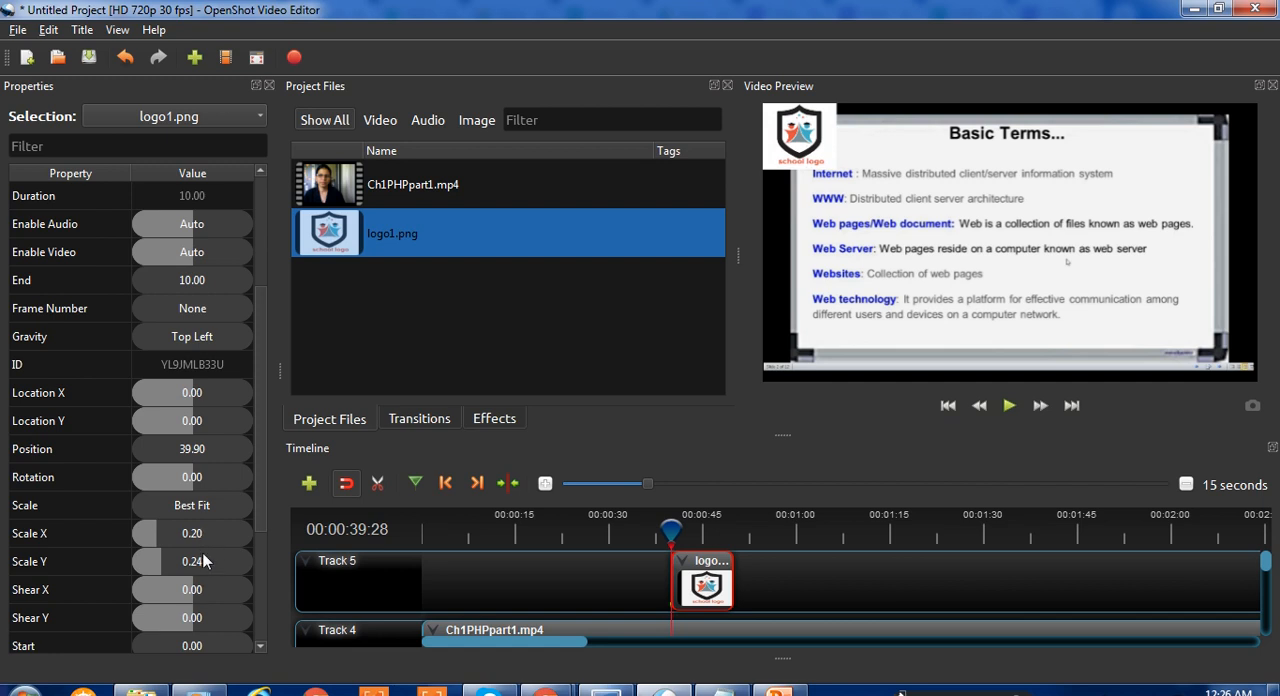
{"action": "mouse_move", "coordinate": [188, 404]}
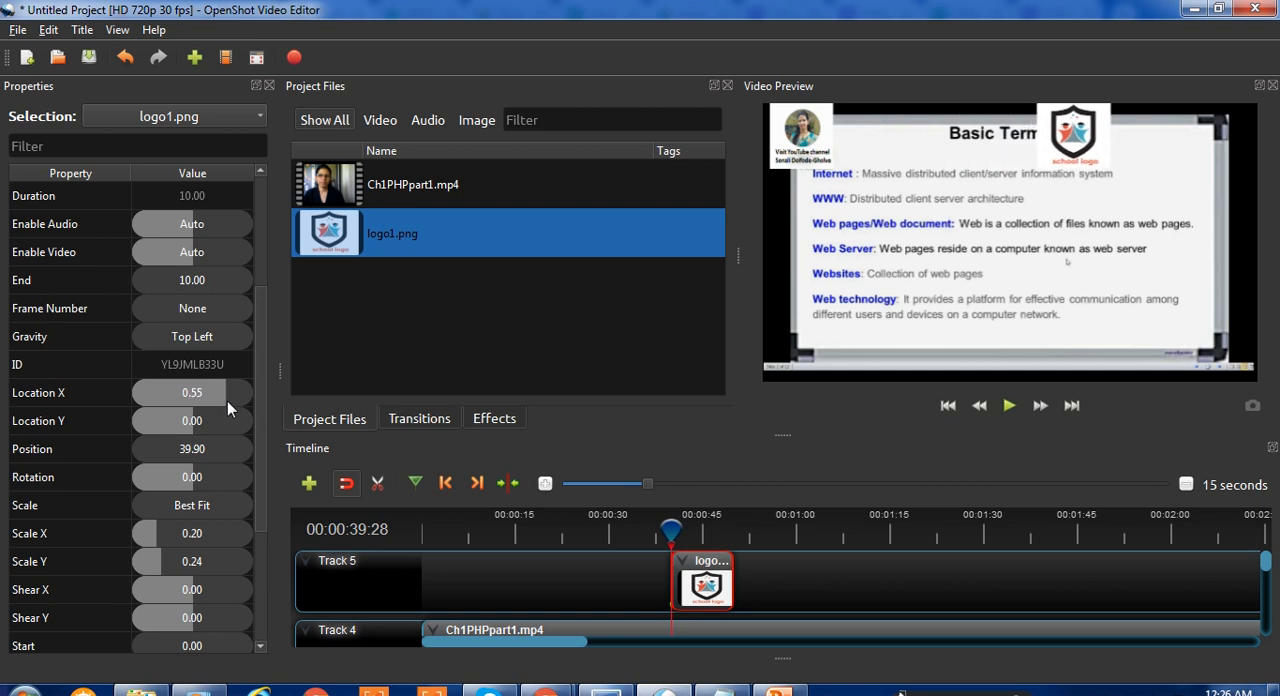
{"action": "left_click_drag", "start_coordinate": [192, 392], "coordinate": [150, 392]}
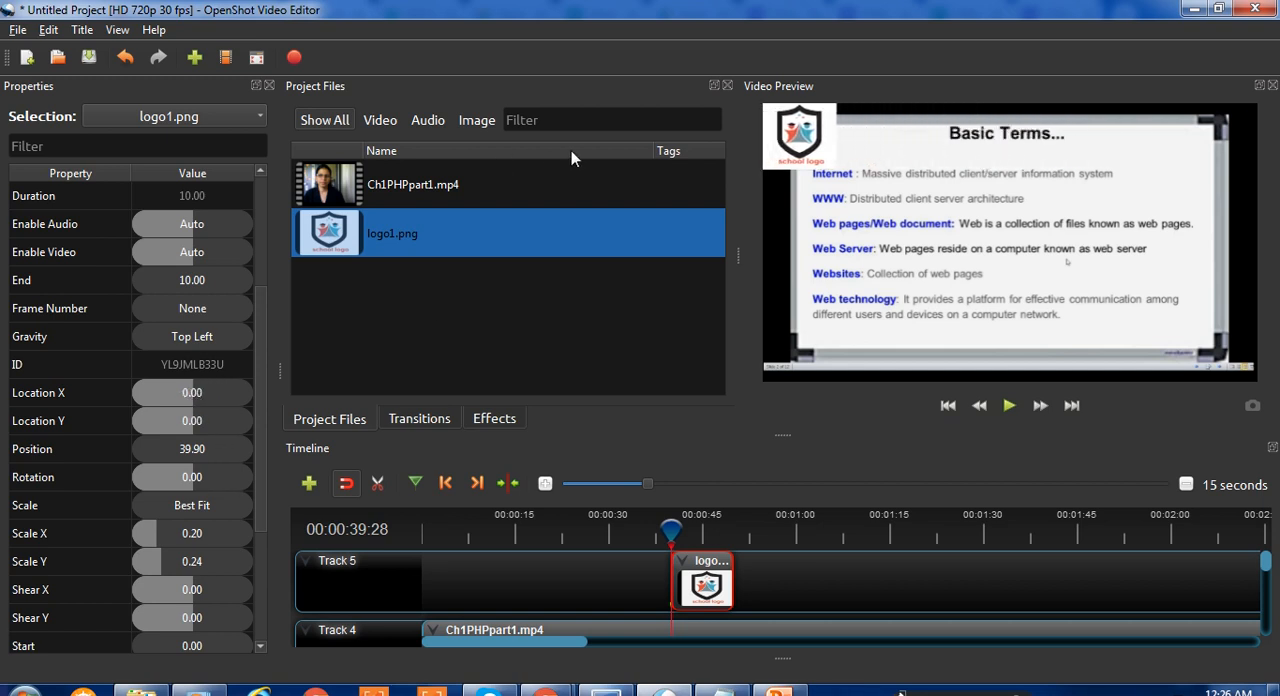
{"action": "mouse_move", "coordinate": [804, 138]}
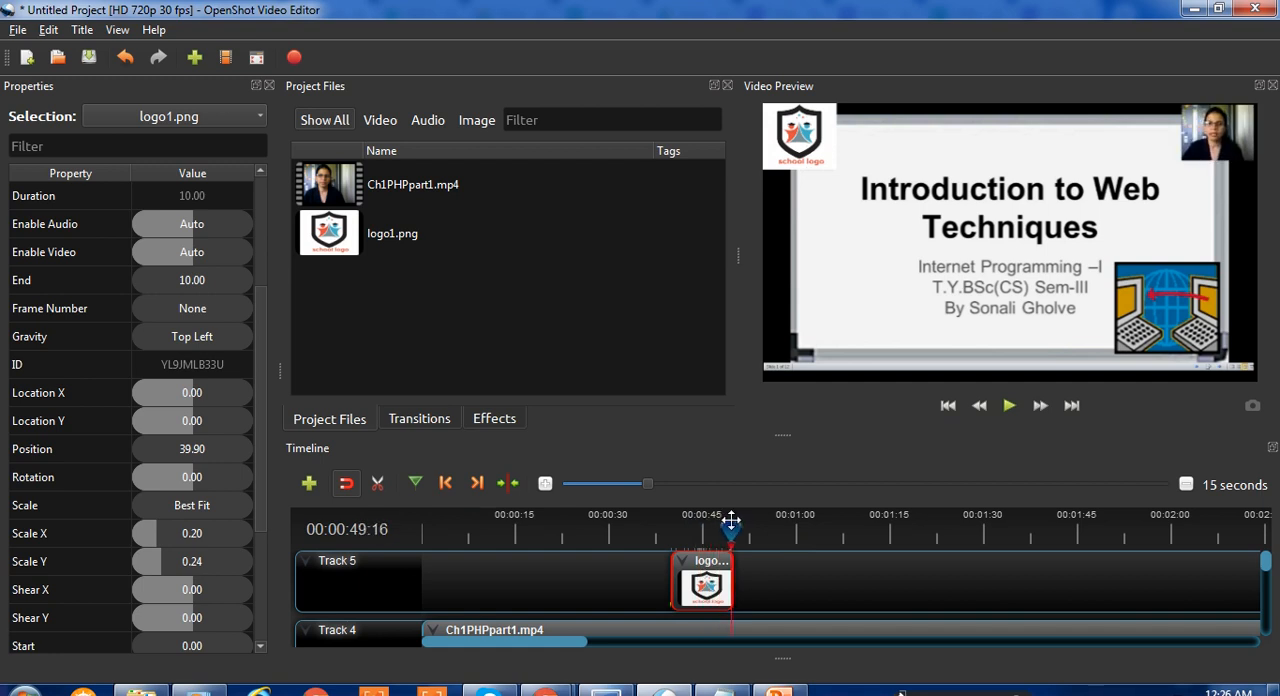
Stretch the logo1.png clip on Track 5 to about 158 seconds, the video's end.
{"action": "left_click_drag", "start_coordinate": [732, 530], "coordinate": [744, 530]}
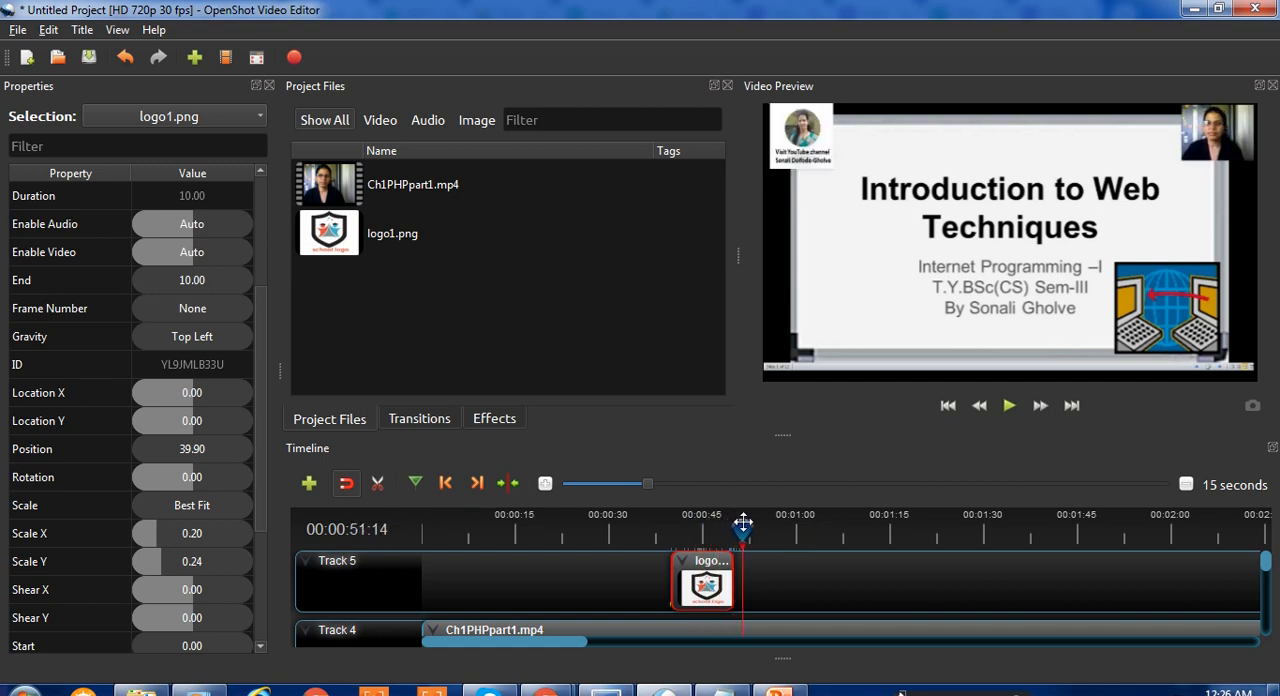
{"action": "left_click_drag", "start_coordinate": [744, 530], "coordinate": [716, 530]}
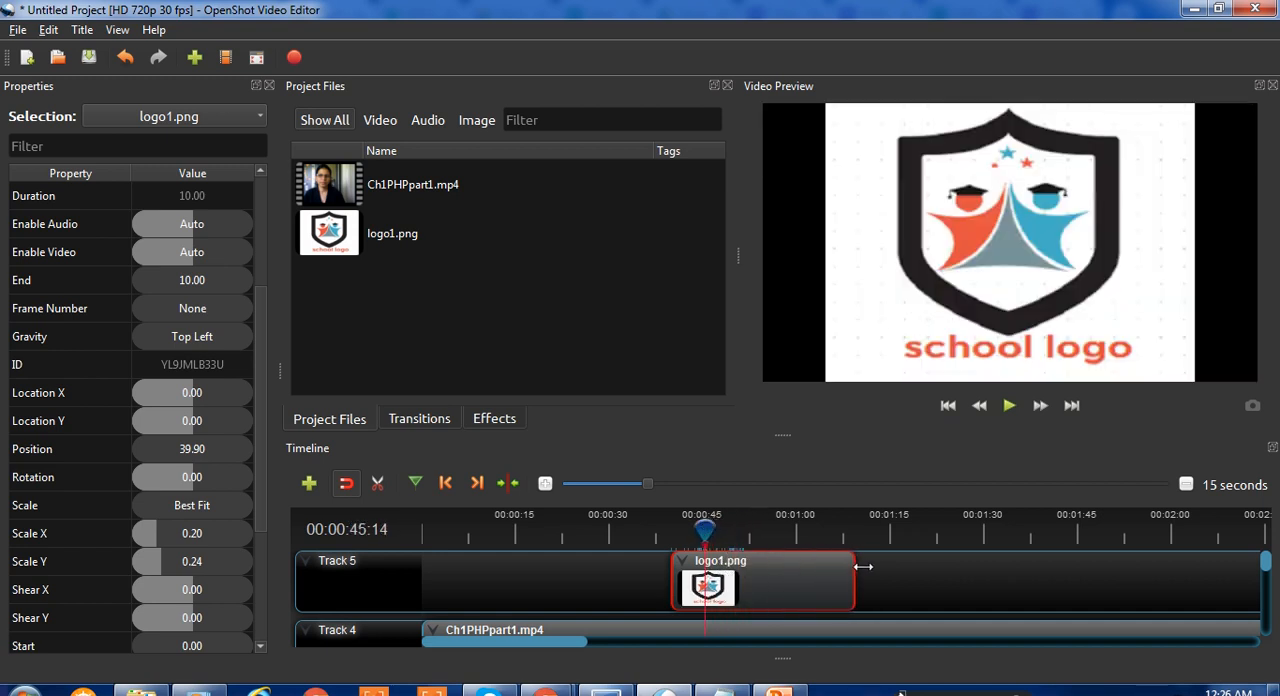
{"action": "left_click_drag", "start_coordinate": [862, 568], "coordinate": [1238, 568]}
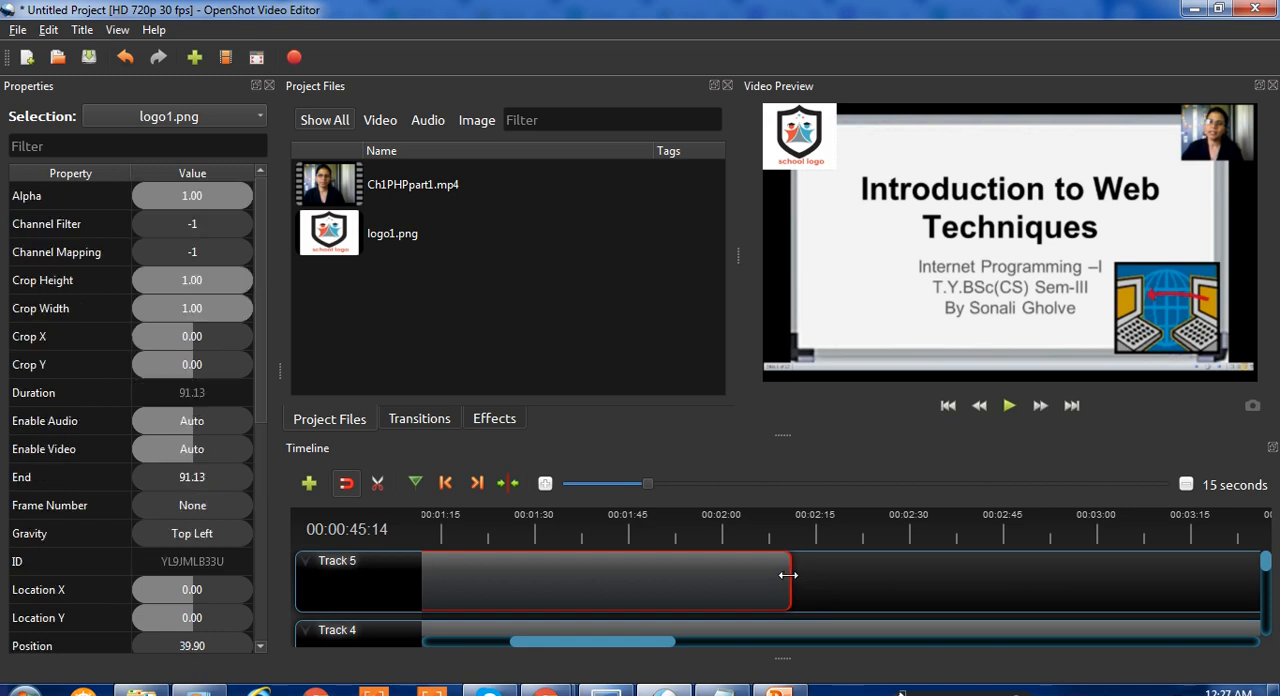
{"action": "left_click_drag", "start_coordinate": [788, 576], "coordinate": [1204, 578]}
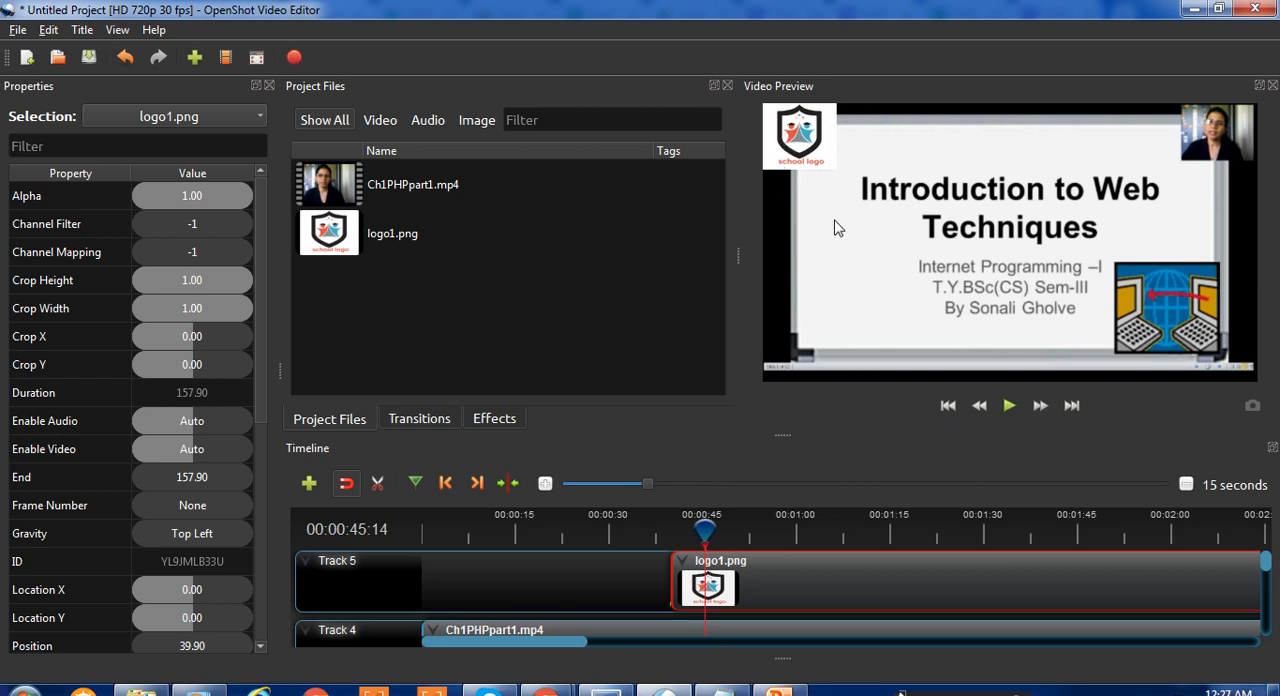
{"action": "mouse_move", "coordinate": [822, 230]}
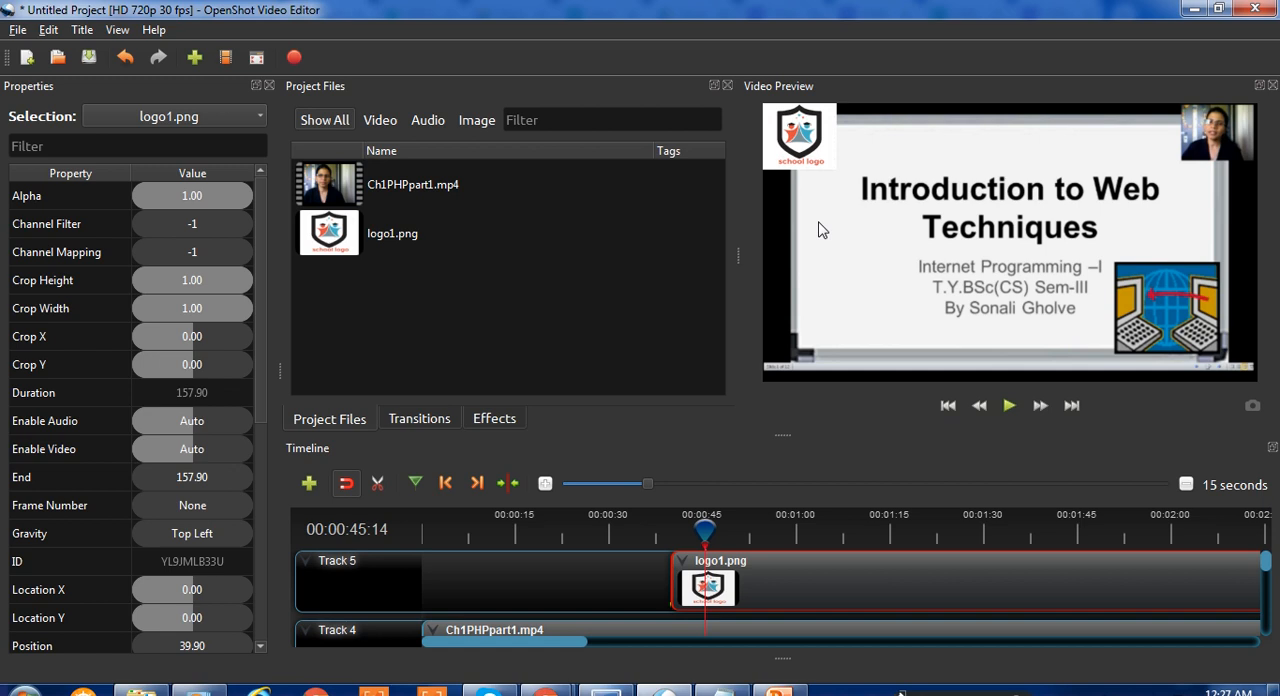
{"action": "mouse_move", "coordinate": [812, 140]}
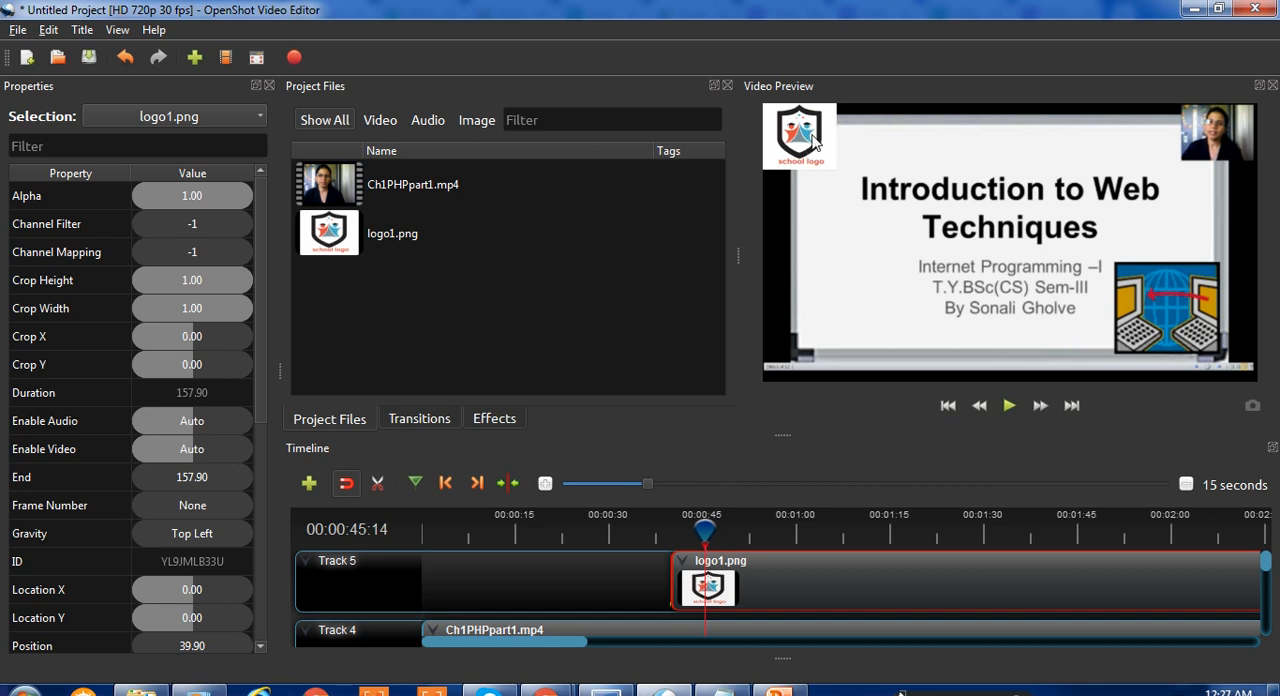
{"action": "mouse_move", "coordinate": [938, 112]}
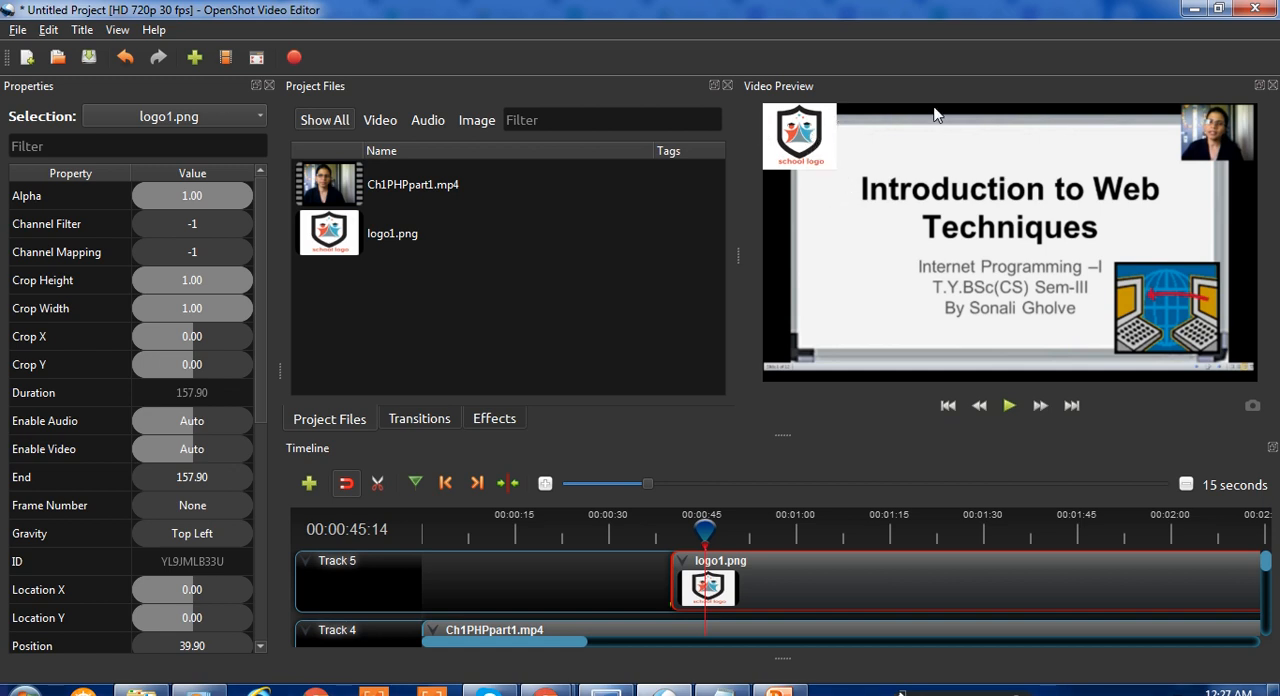
{"action": "mouse_move", "coordinate": [812, 178]}
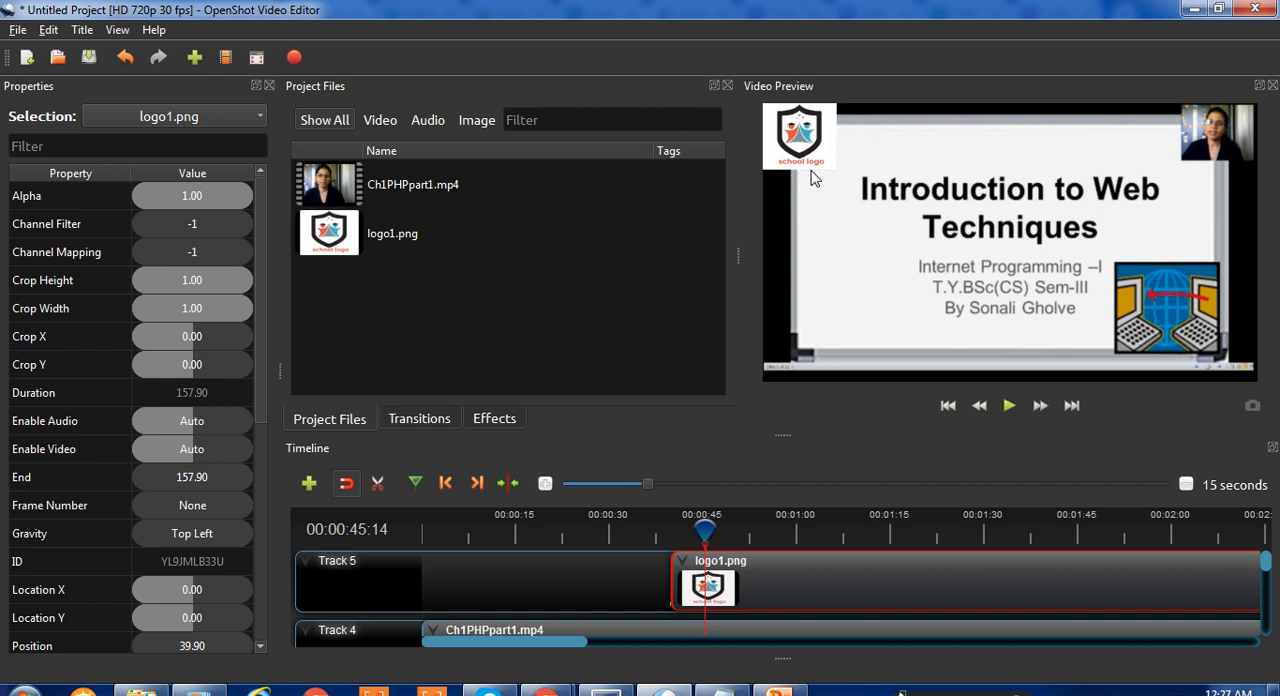
{"action": "mouse_move", "coordinate": [804, 180]}
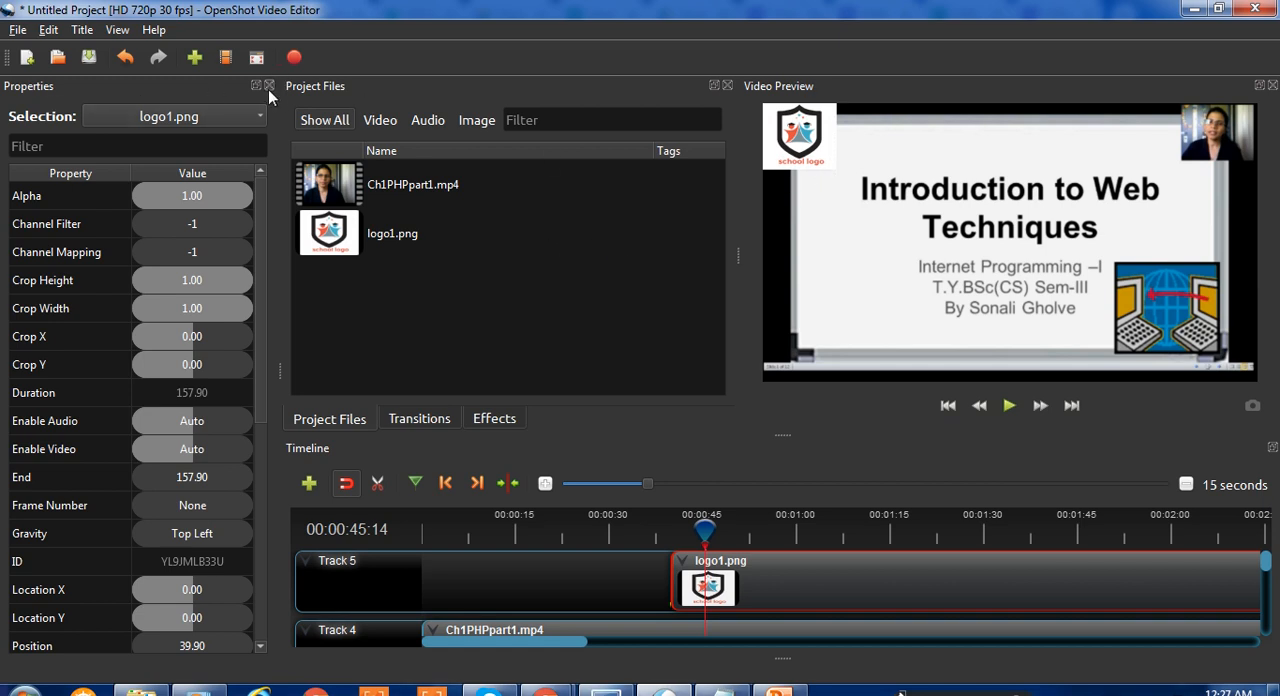
Close the Properties dock so files, preview and timeline fill the window.
{"action": "left_click", "coordinate": [268, 84]}
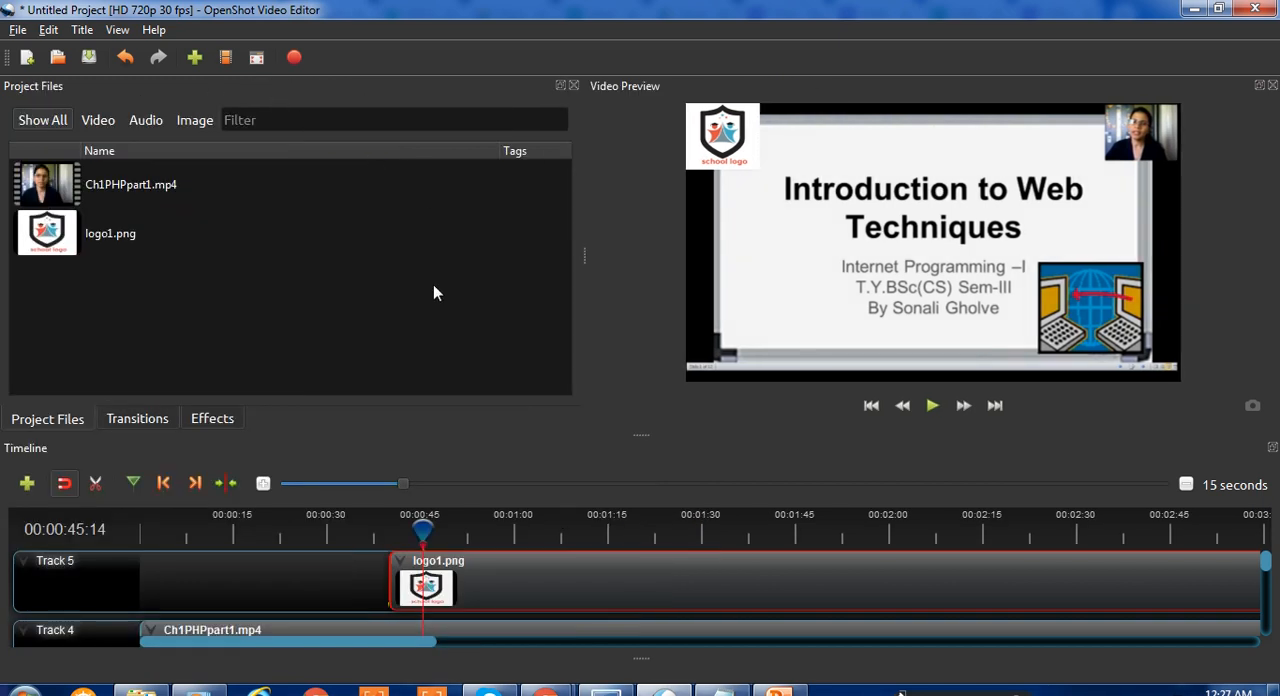